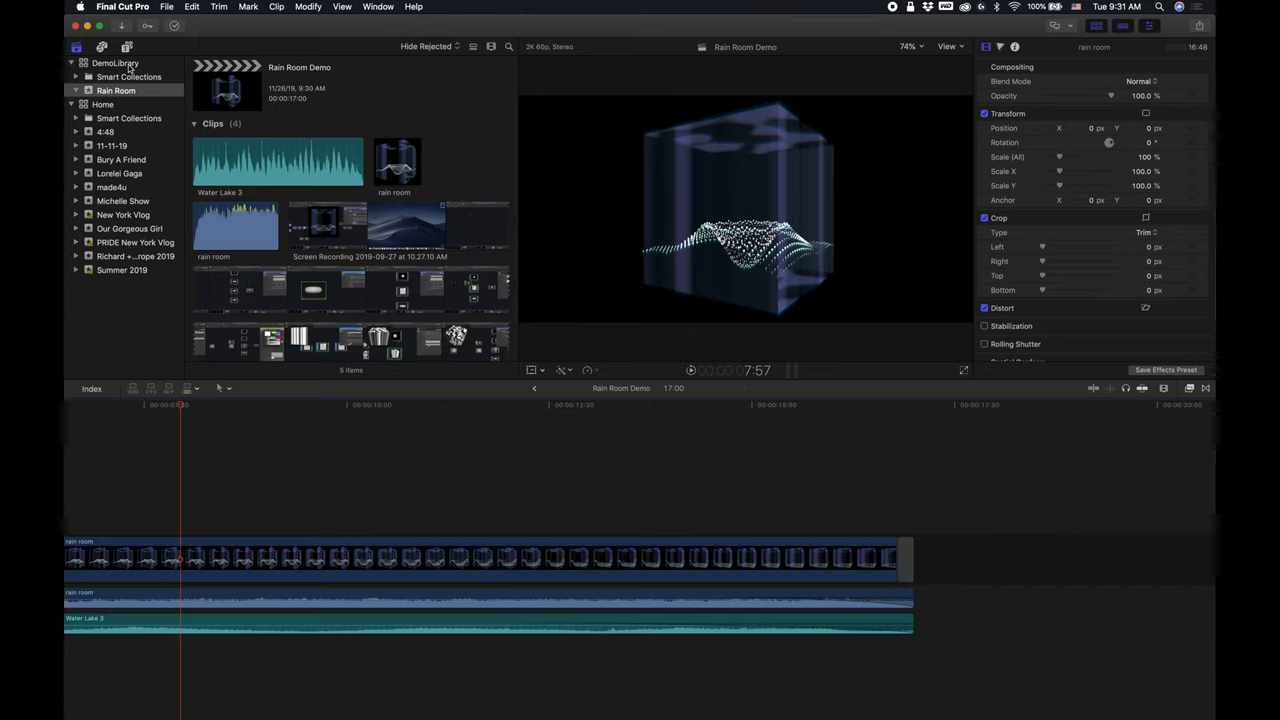
mouse_move(308, 464)
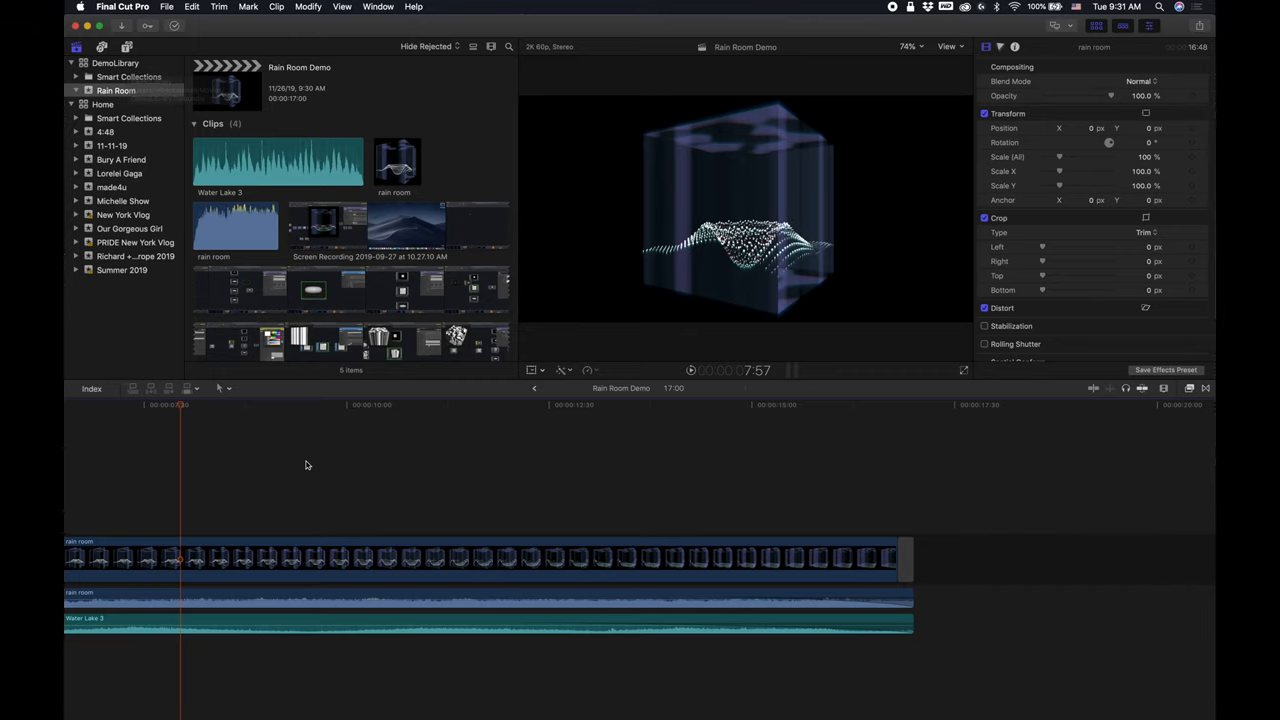
mouse_move(796, 464)
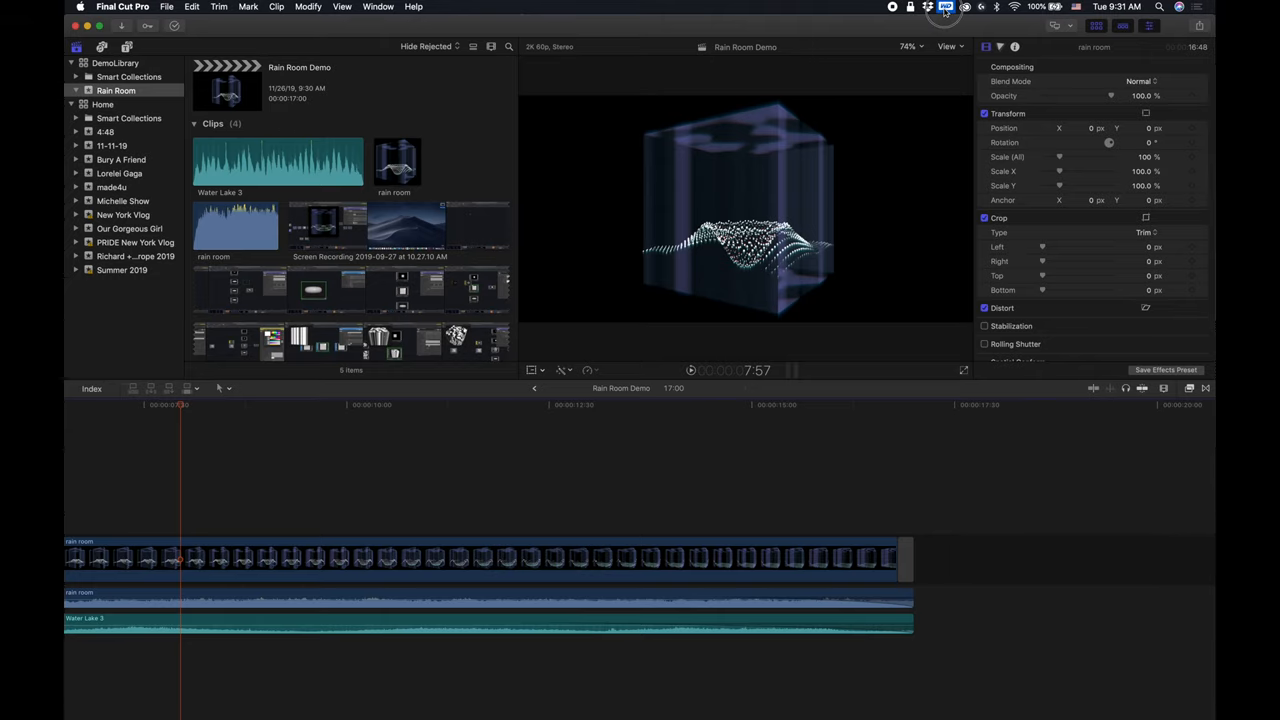
- Show DemoLibrary's Library Properties in the inspector after checking the external drive
click(928, 8)
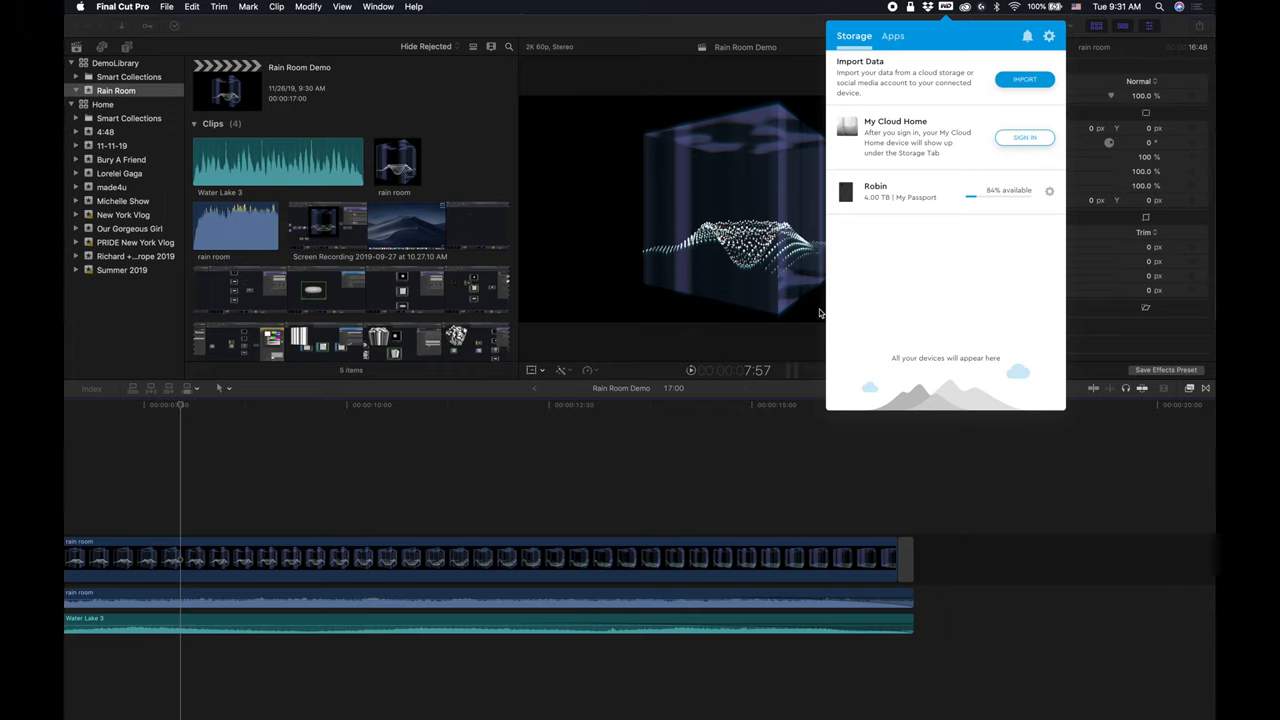
mouse_move(1018, 308)
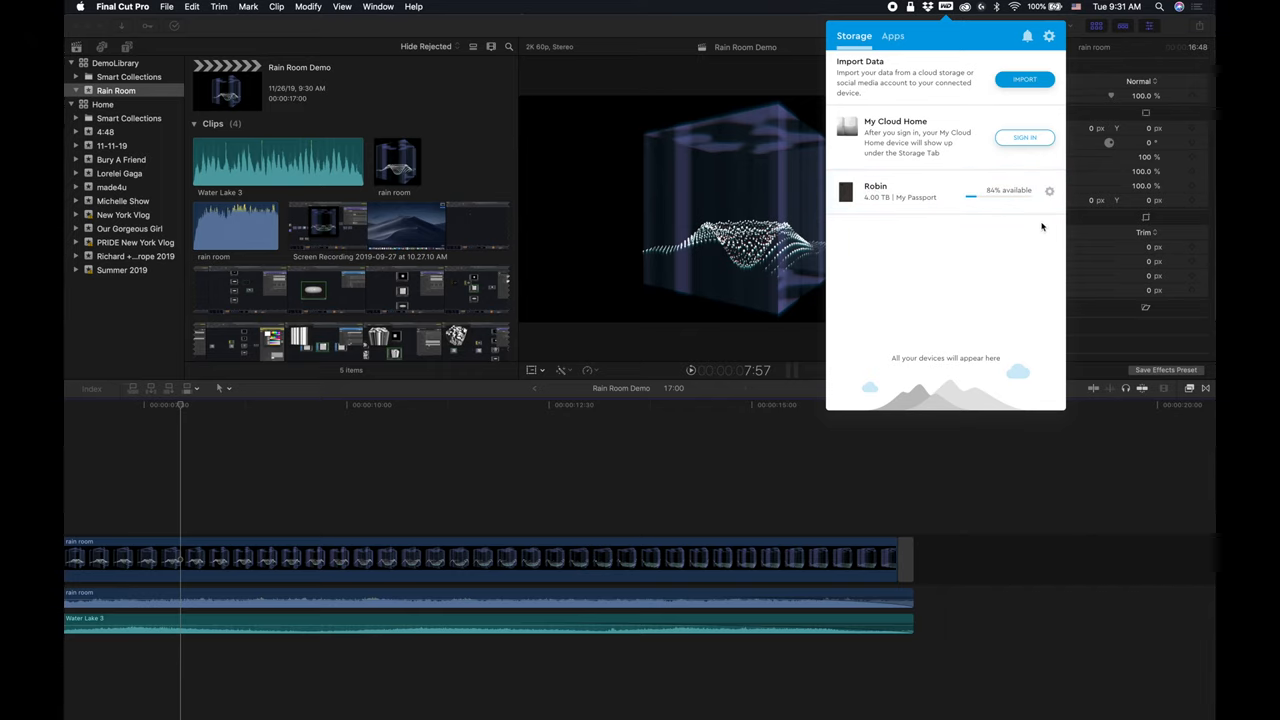
mouse_move(868, 132)
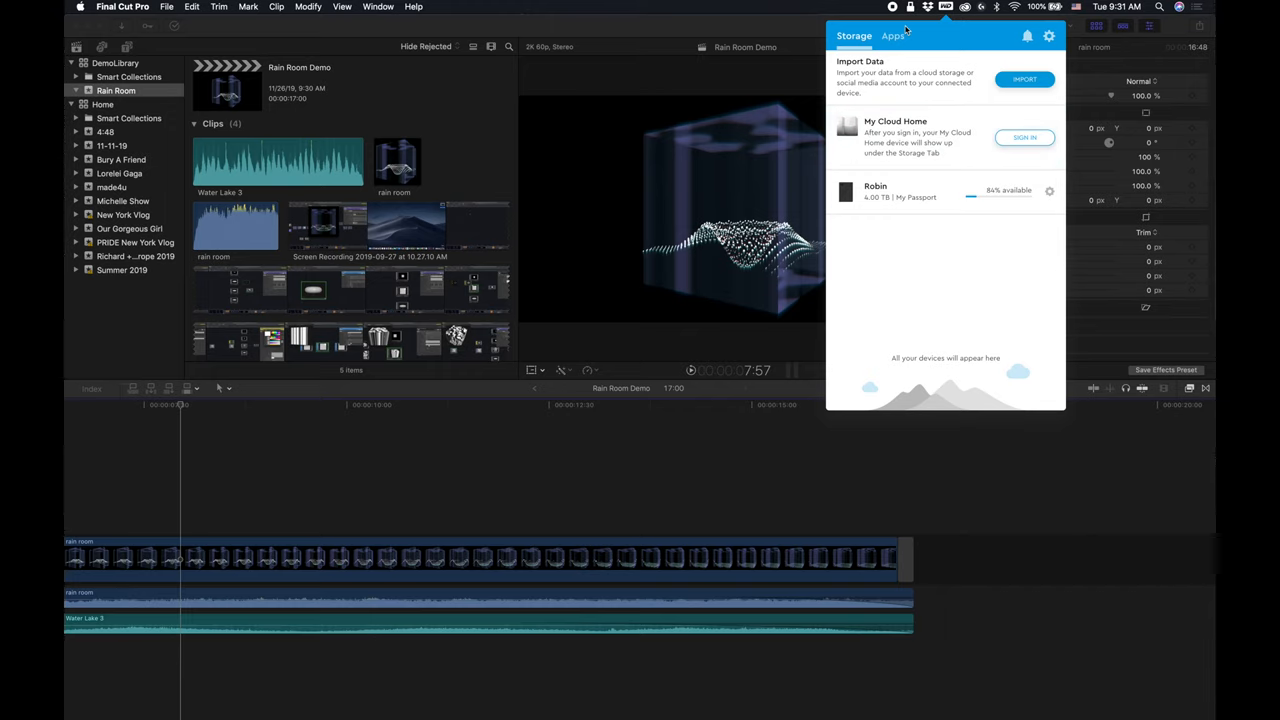
mouse_move(920, 36)
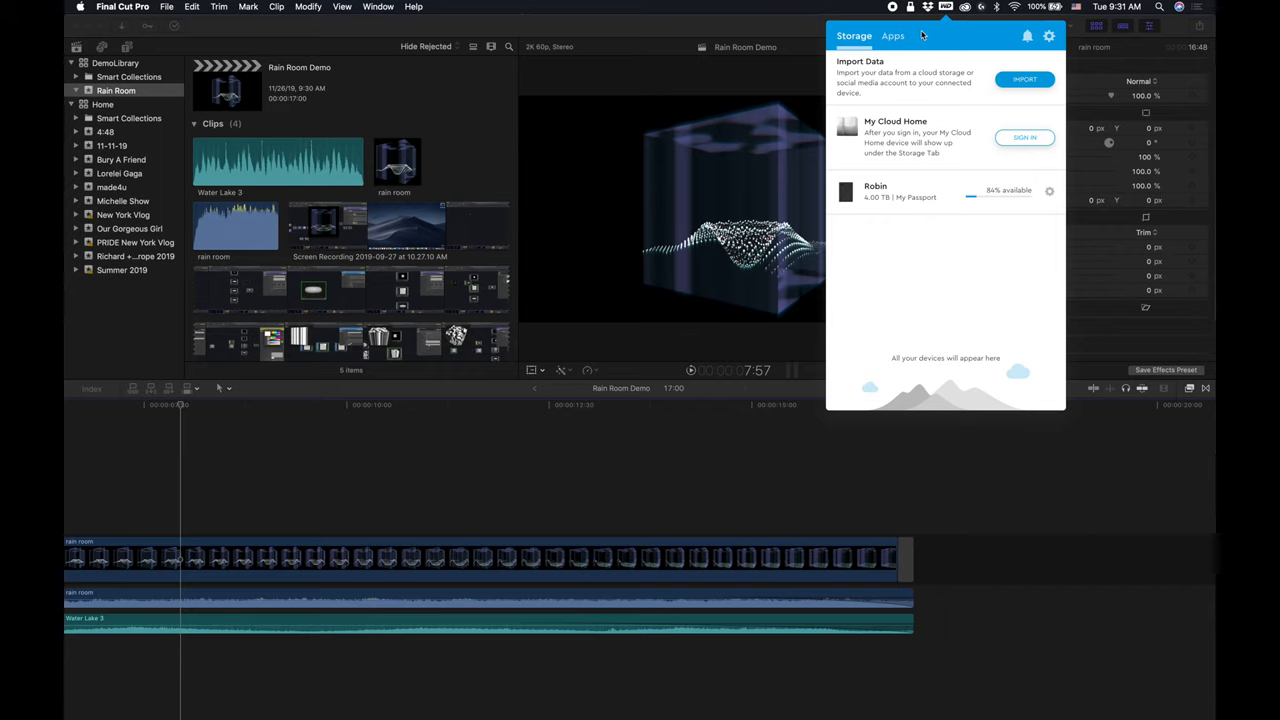
mouse_move(936, 34)
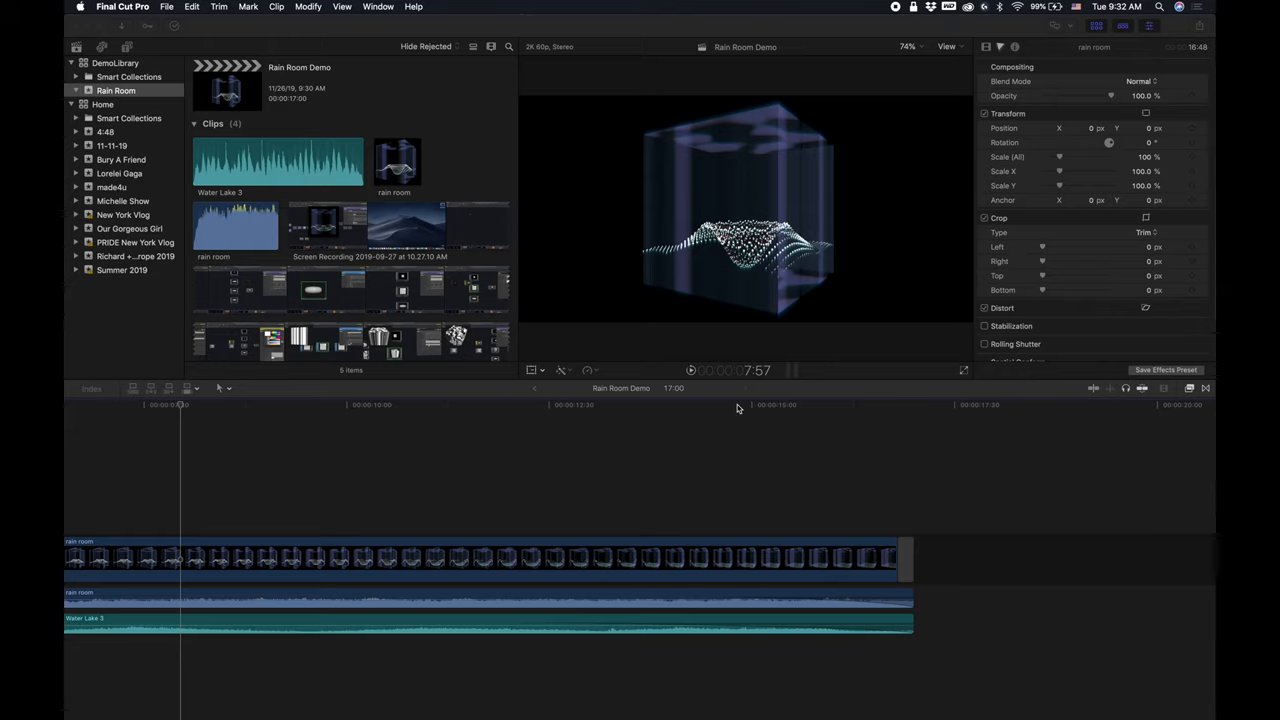
mouse_move(682, 86)
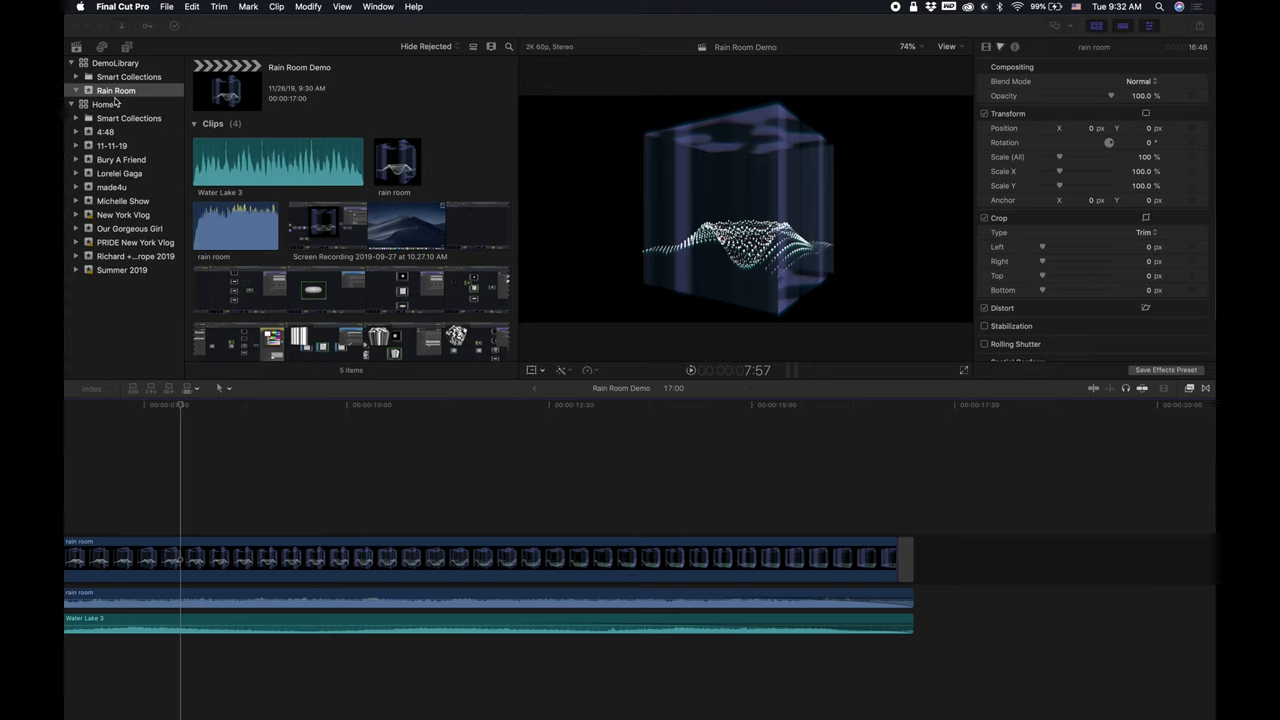
click(100, 104)
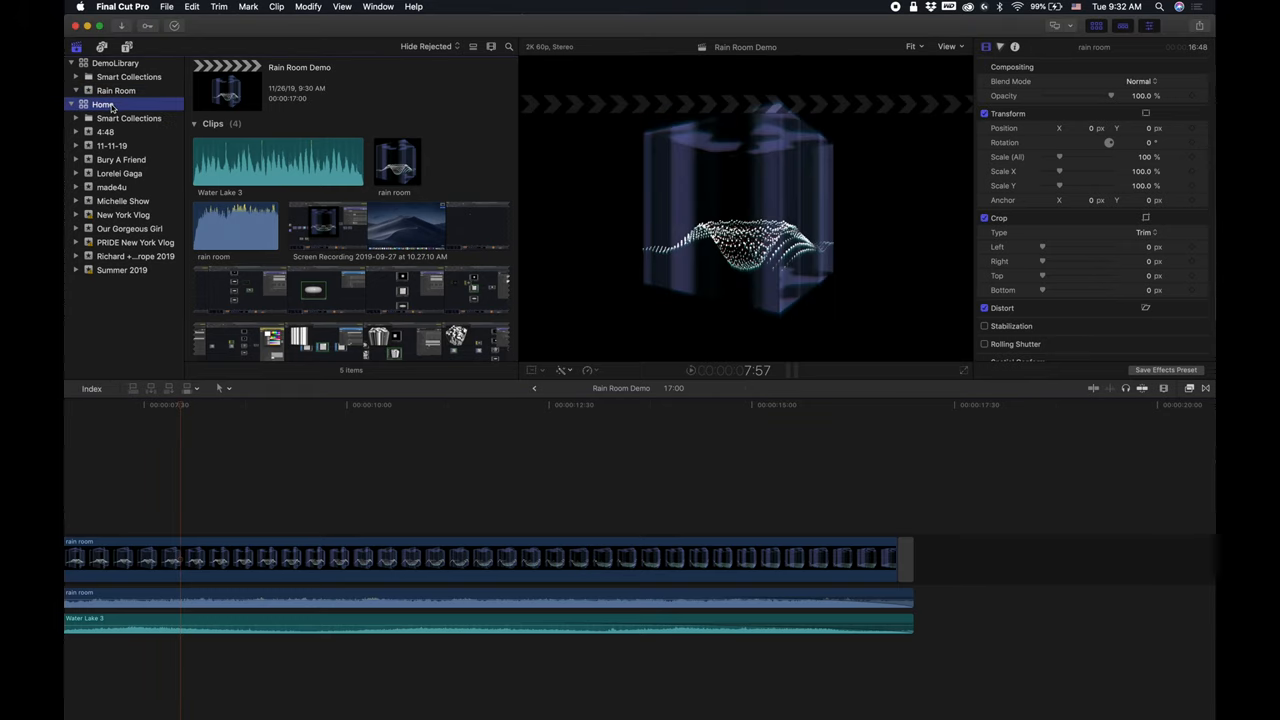
click(108, 62)
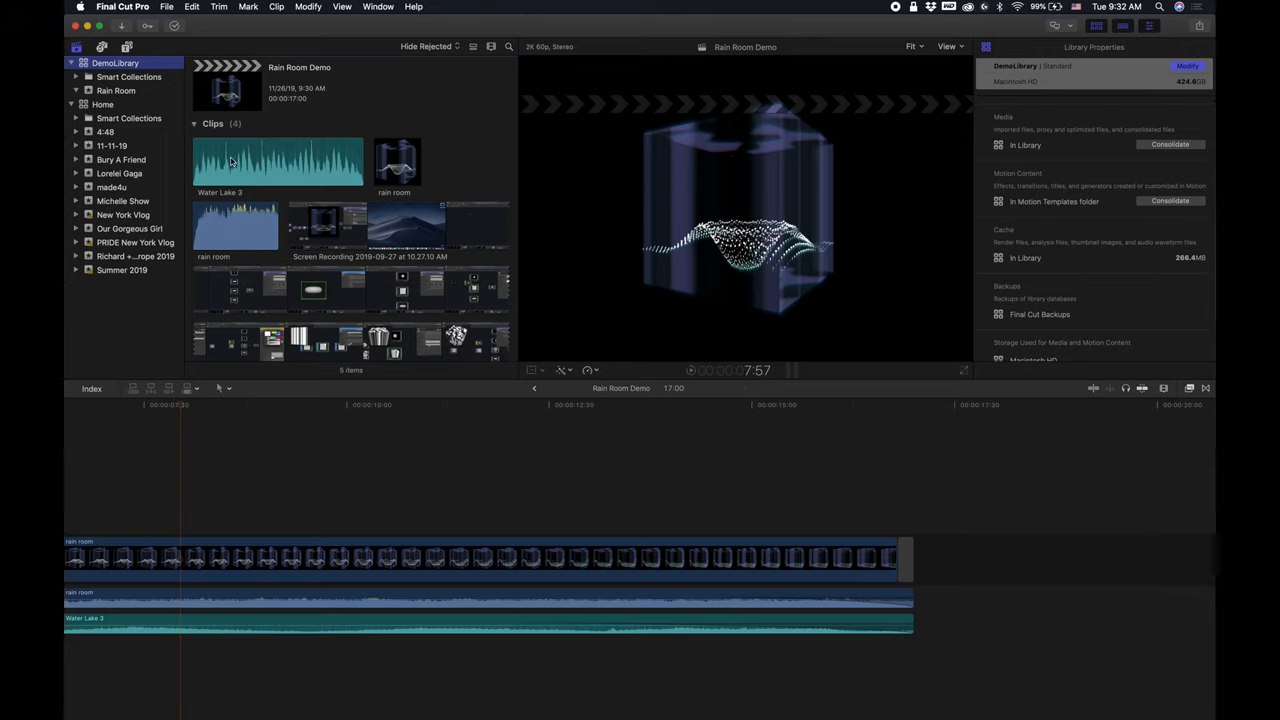
mouse_move(392, 138)
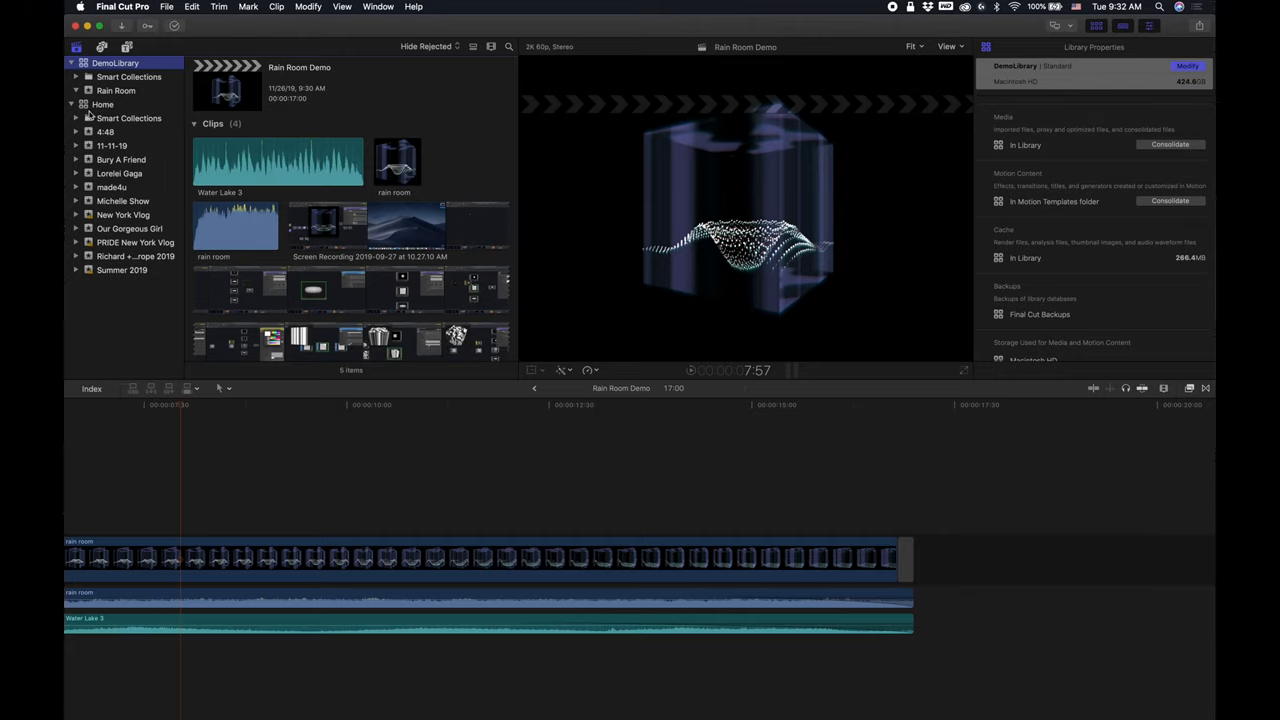
- Bring up the DemoLibrary context menu with Reveal in Finder and Close Library commands
right_click(106, 62)
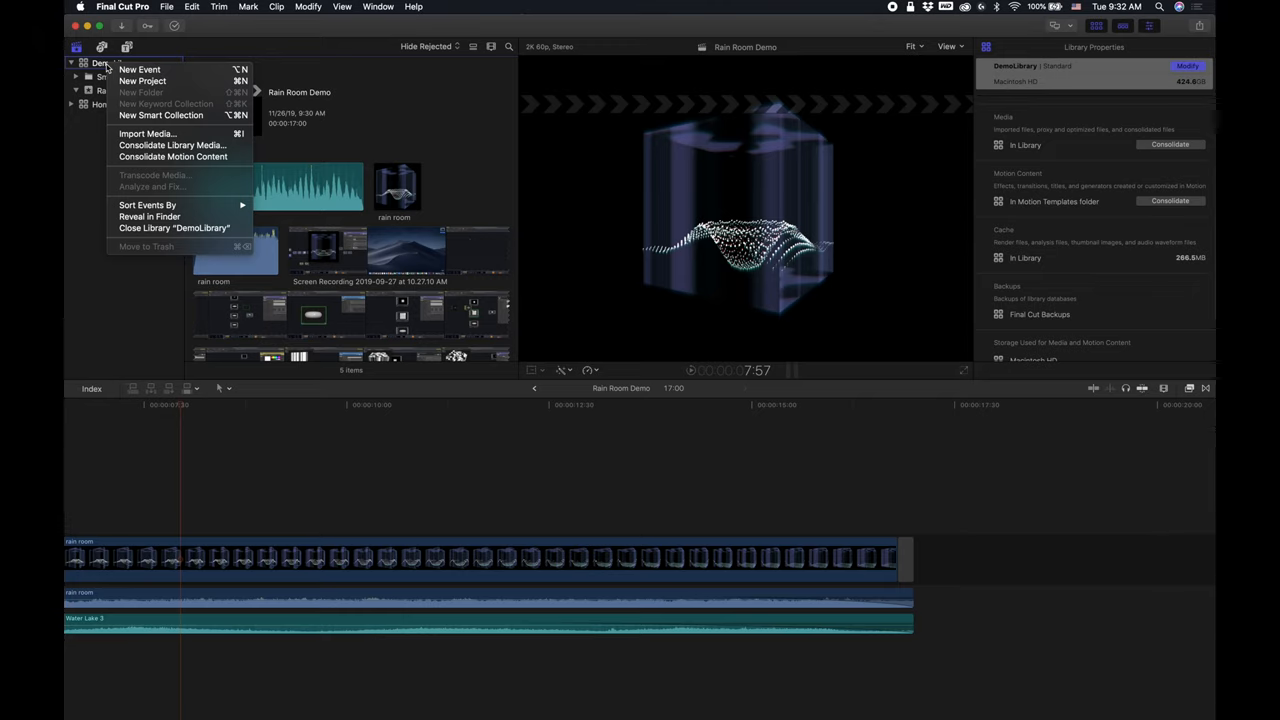
mouse_move(148, 216)
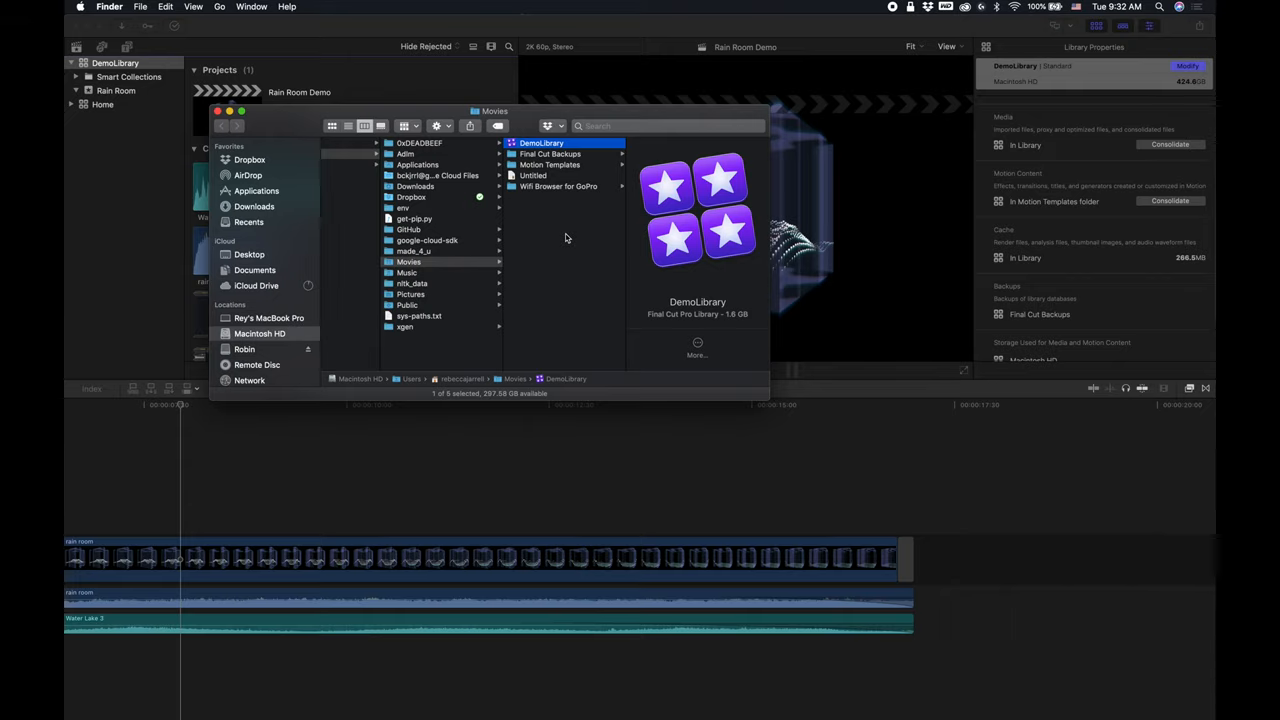
mouse_move(418, 84)
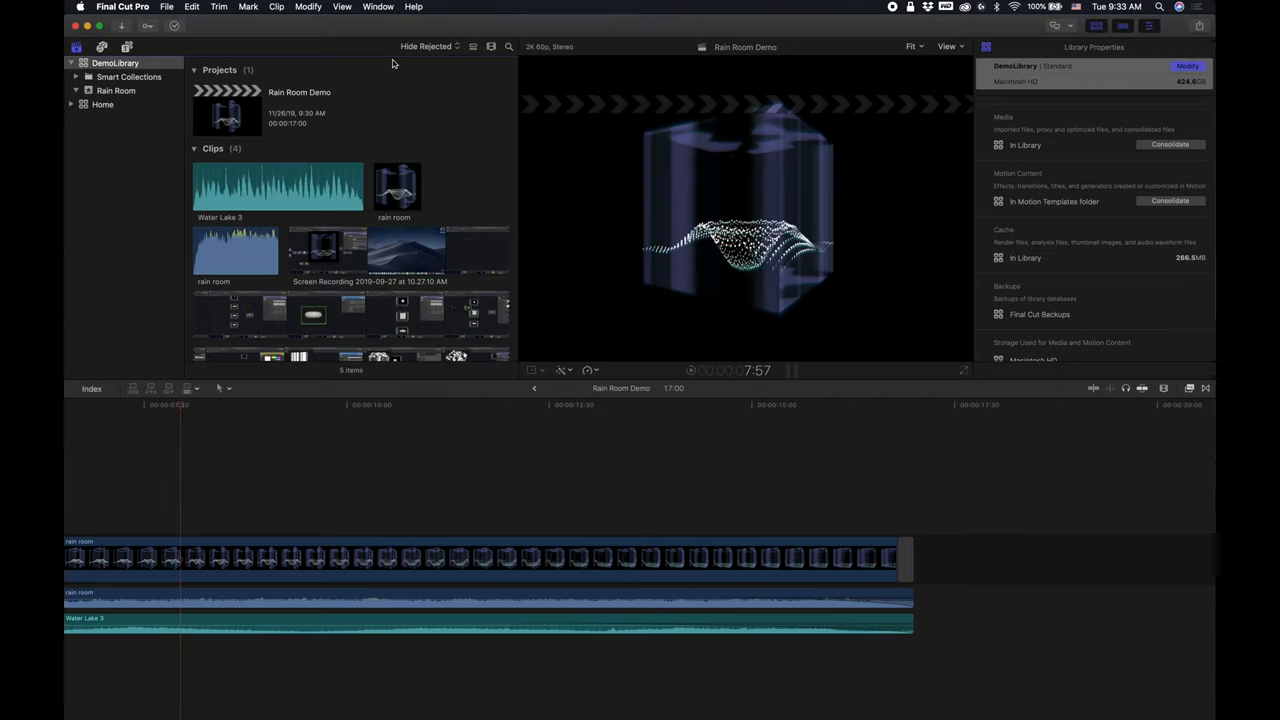
- Quit Final Cut Pro so the library can be moved
key(cmd+q)
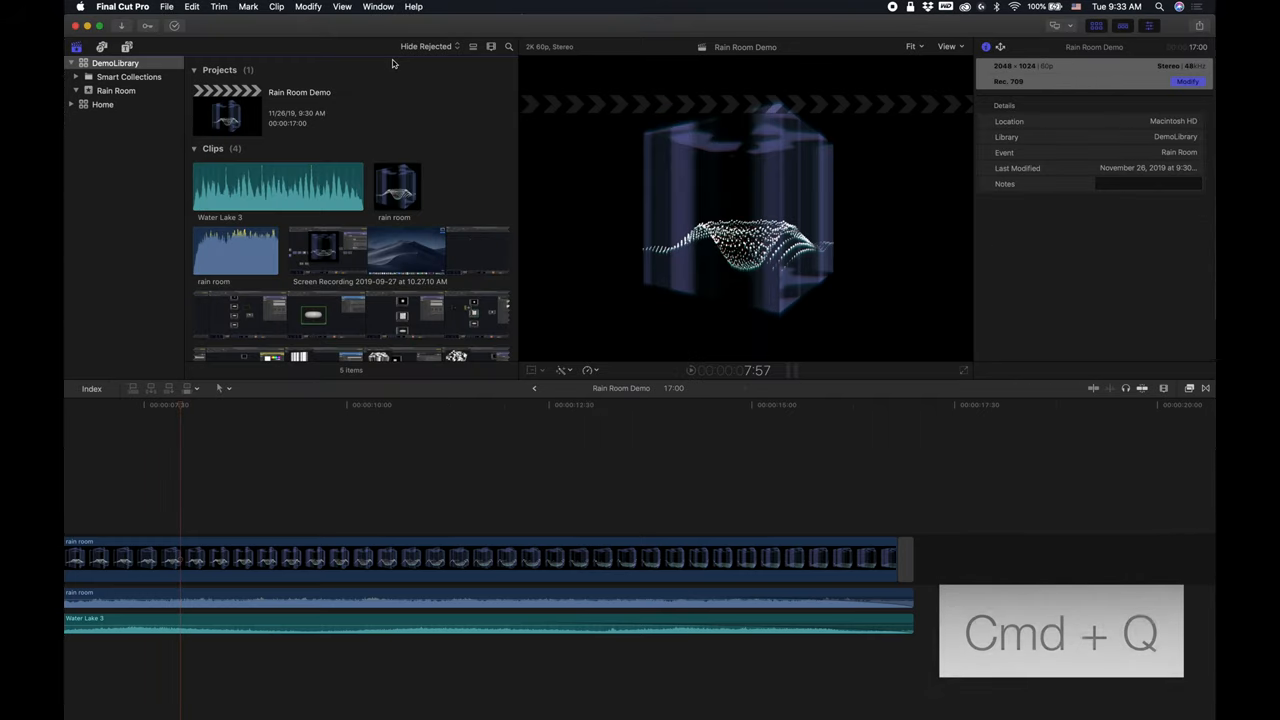
key(cmd+q)
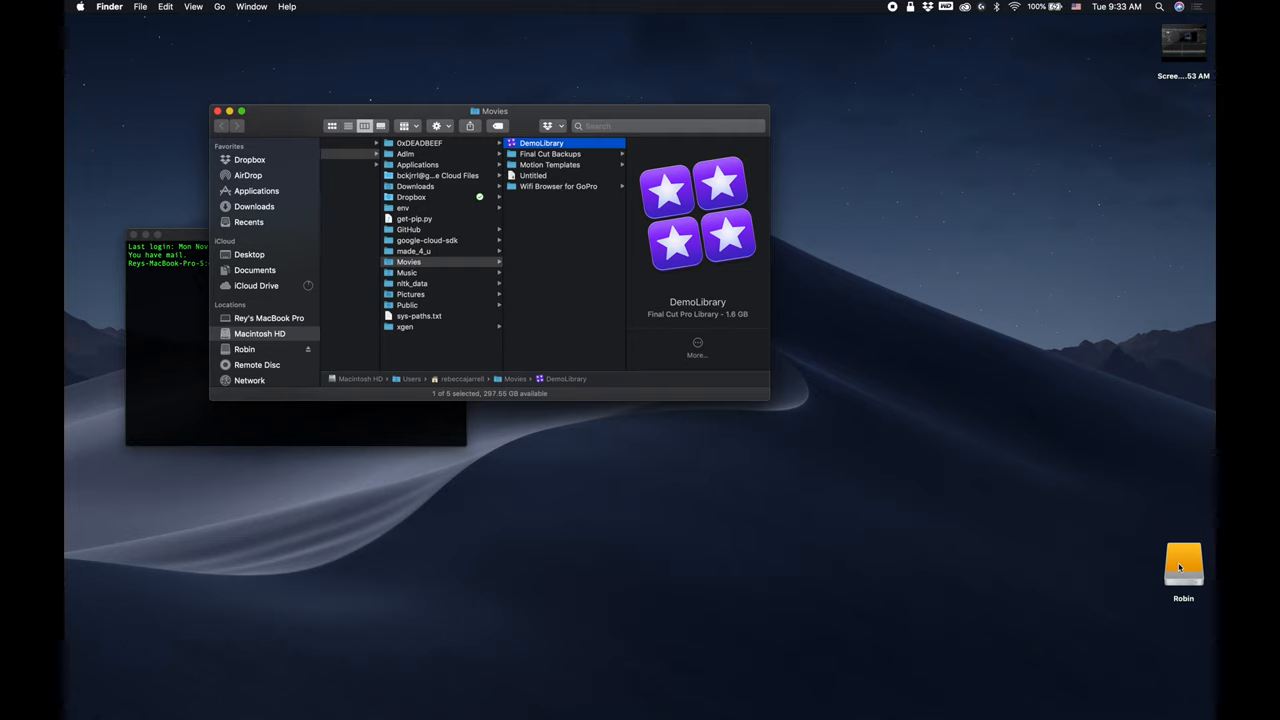
- Show the final cut backups folder on the Robin drive in a second Finder window
double_click(1180, 564)
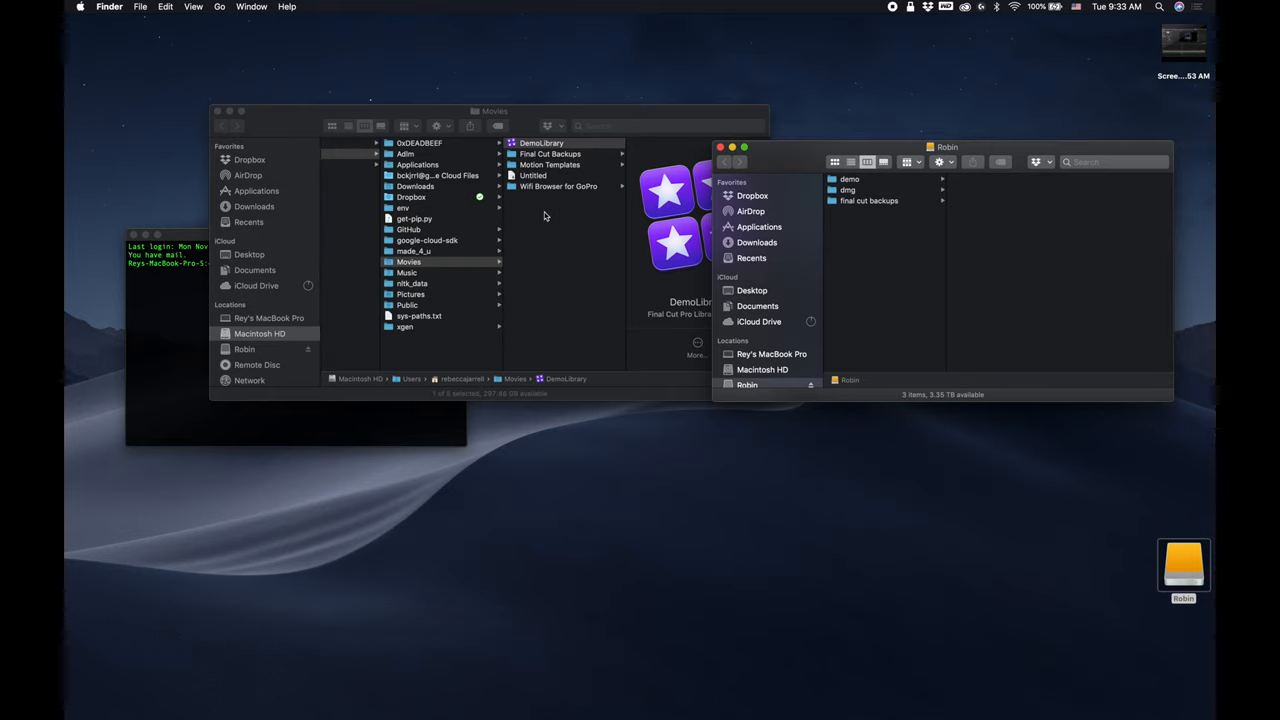
mouse_move(582, 244)
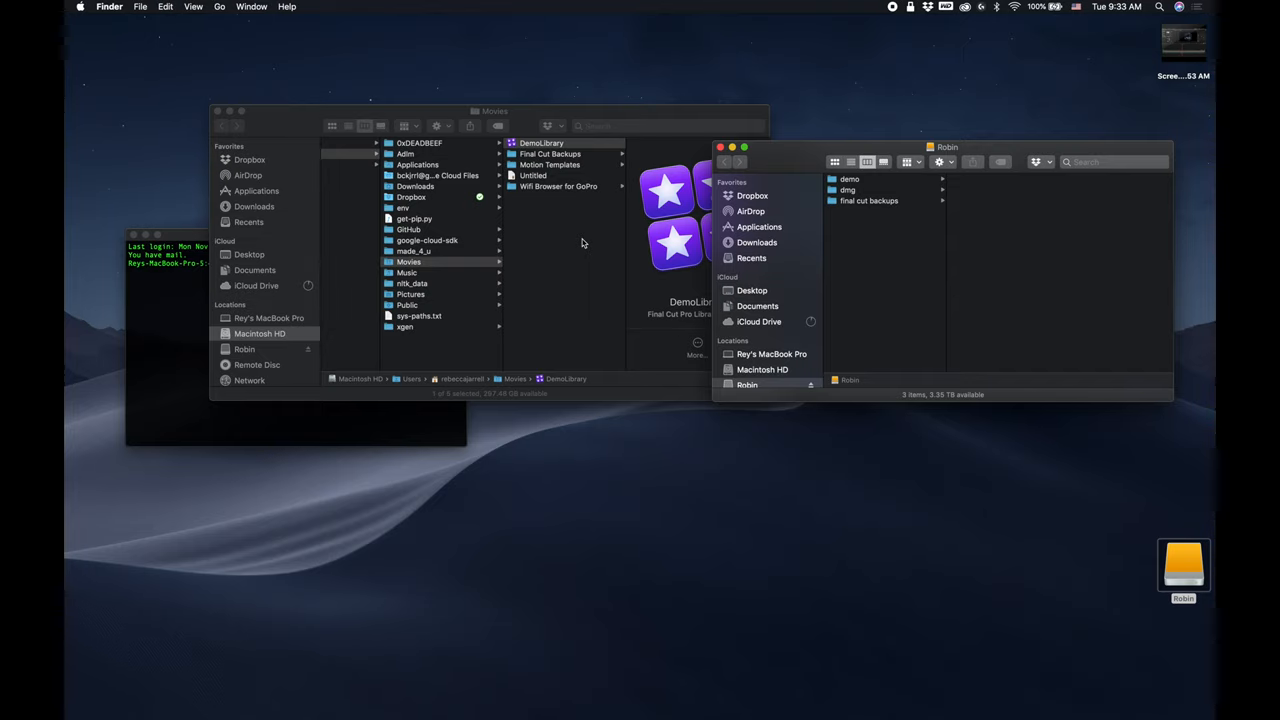
mouse_move(788, 204)
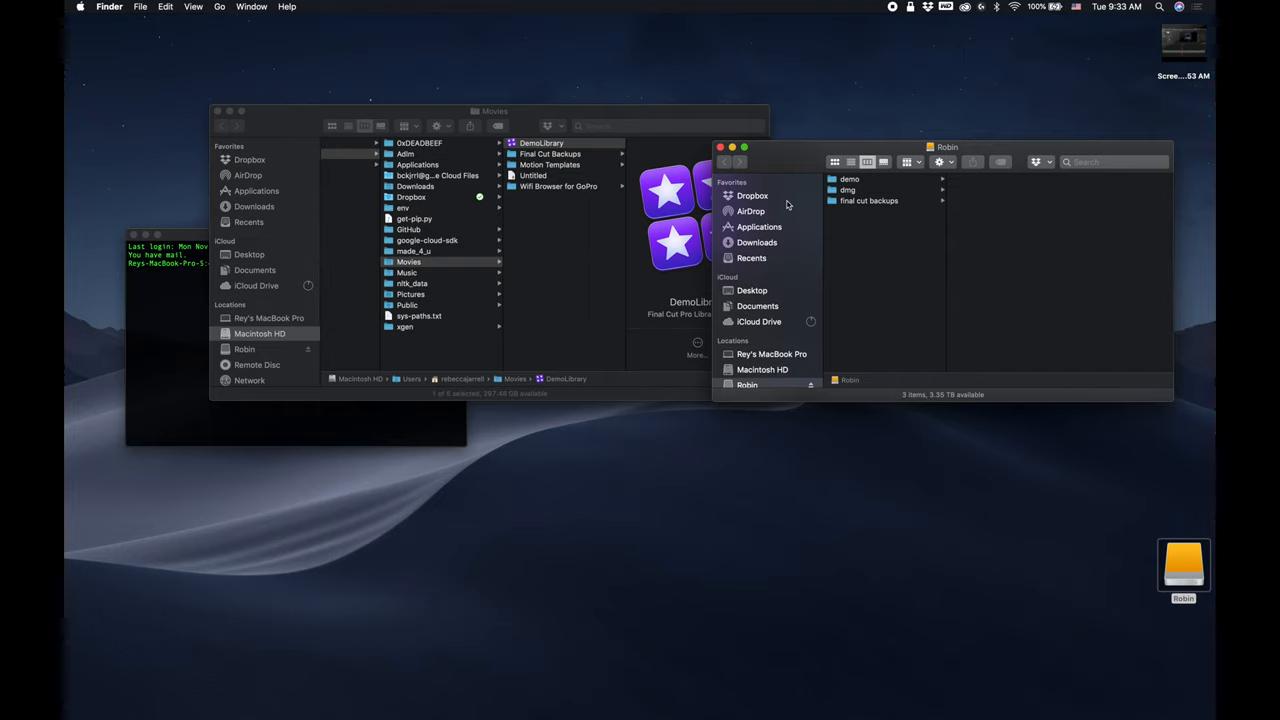
click(868, 200)
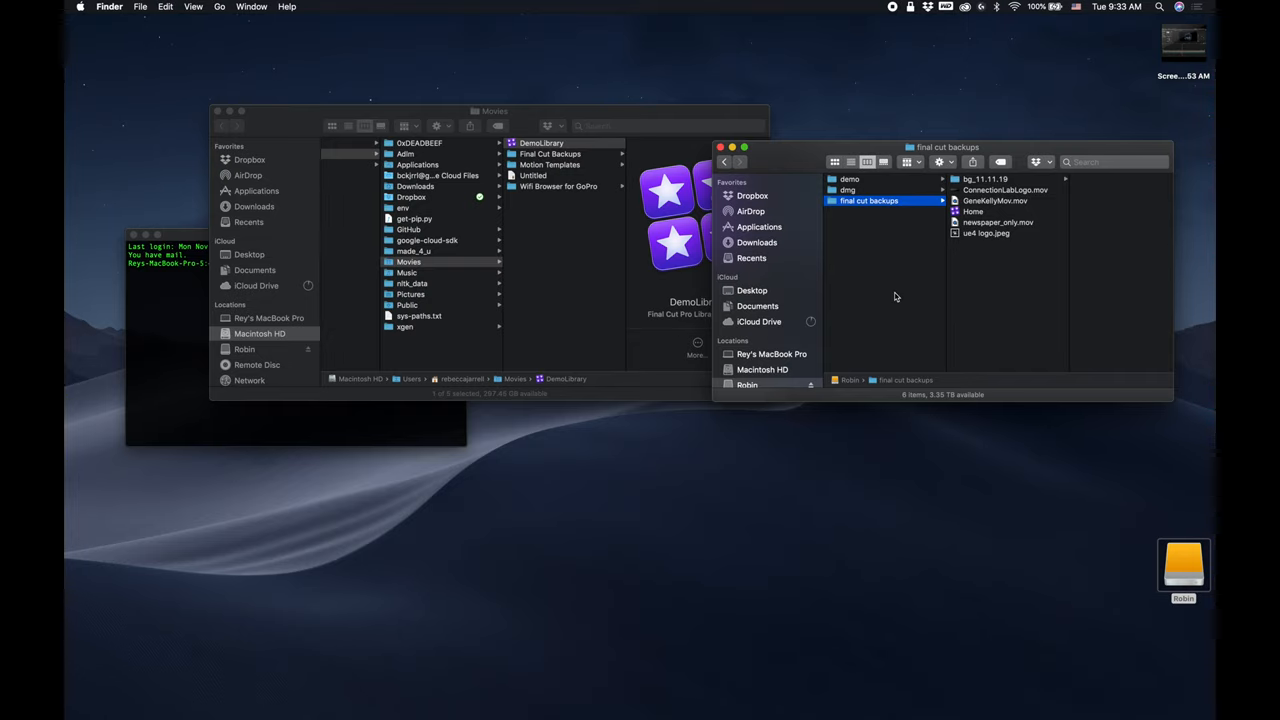
- Create a new folder named DemoLibrary inside final cut backups on Robin
key(Cmd+Shift+N)
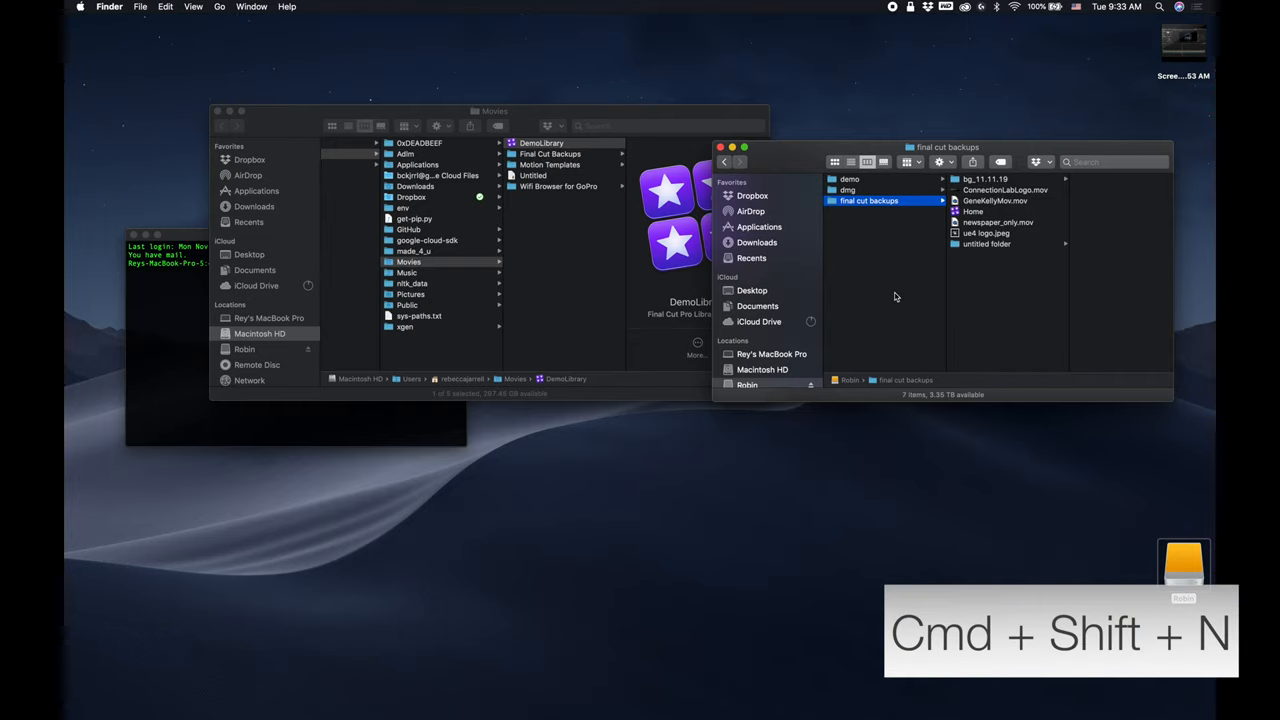
key(Cmd+Shift+N)
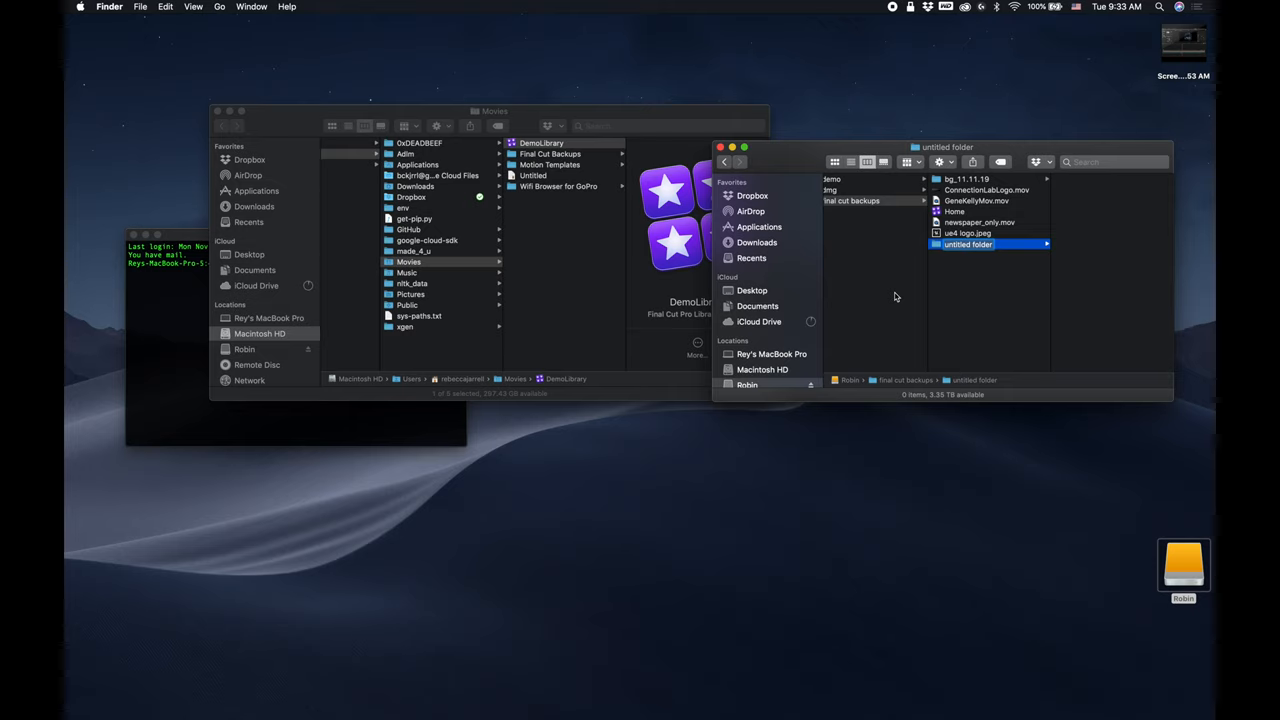
text(DemoLibrary)
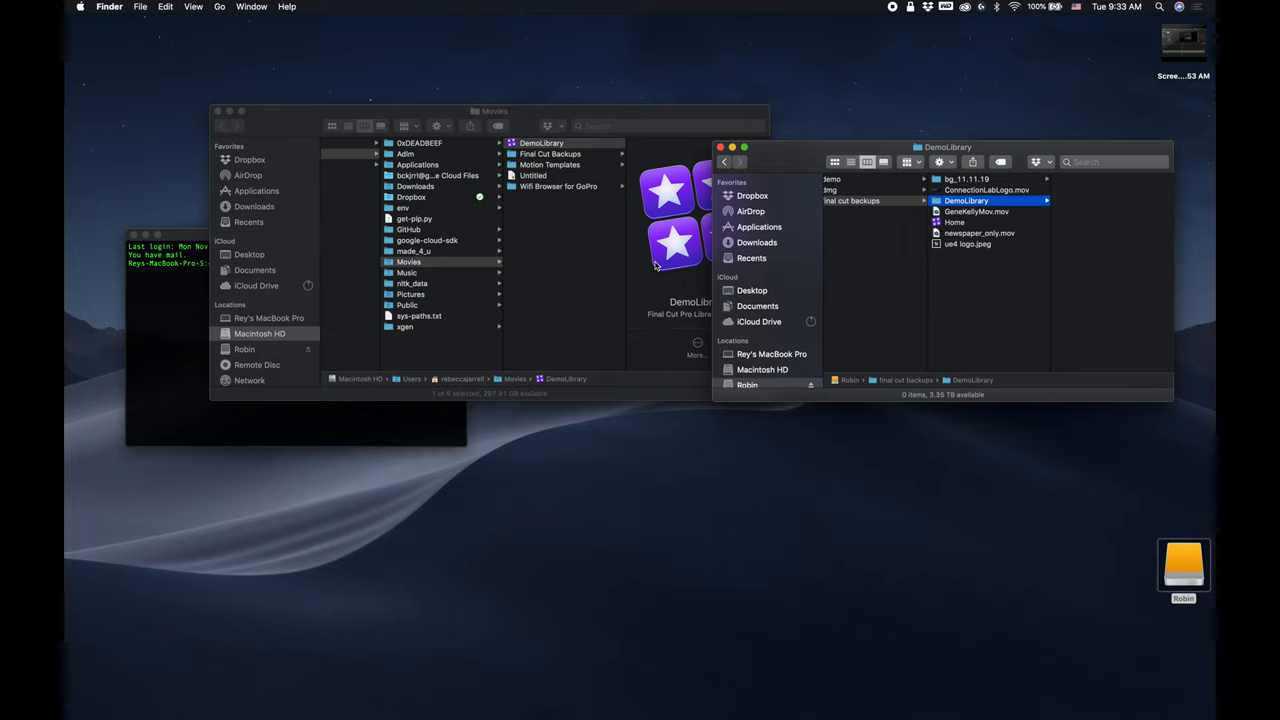
mouse_move(364, 270)
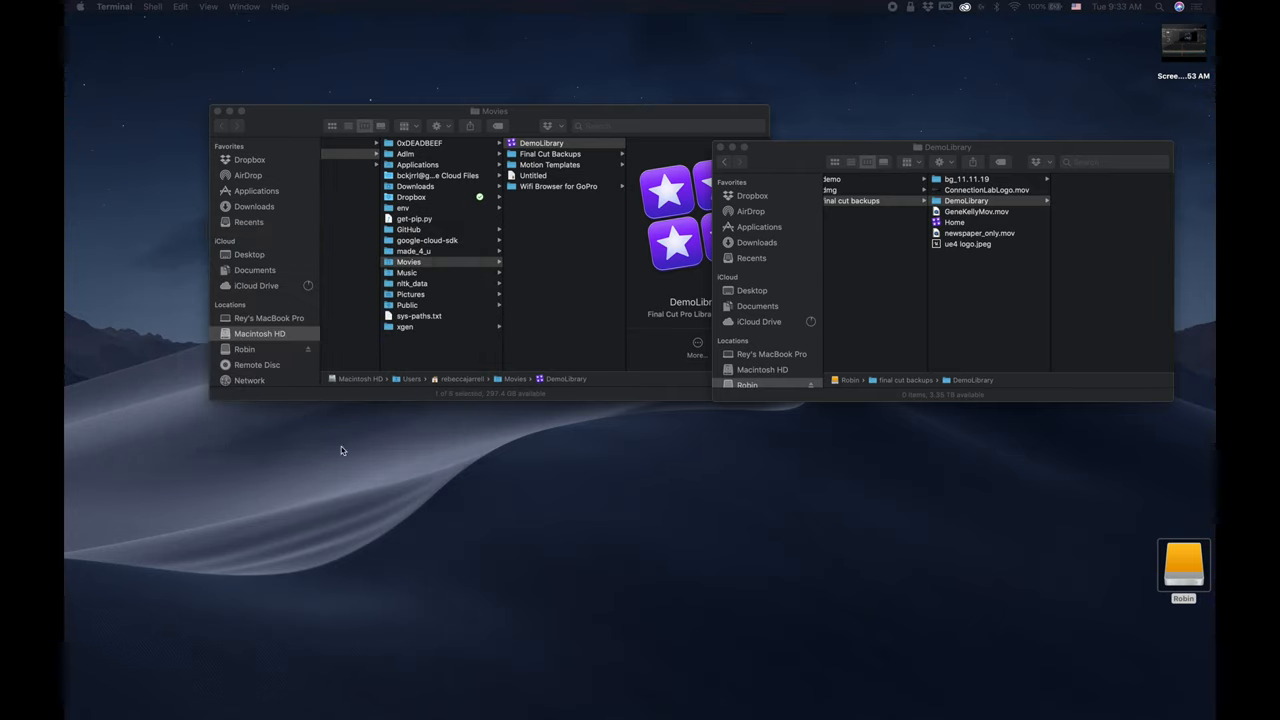
- Start an mv command in a new Terminal window placed below the Finder windows
key(cmd+space)
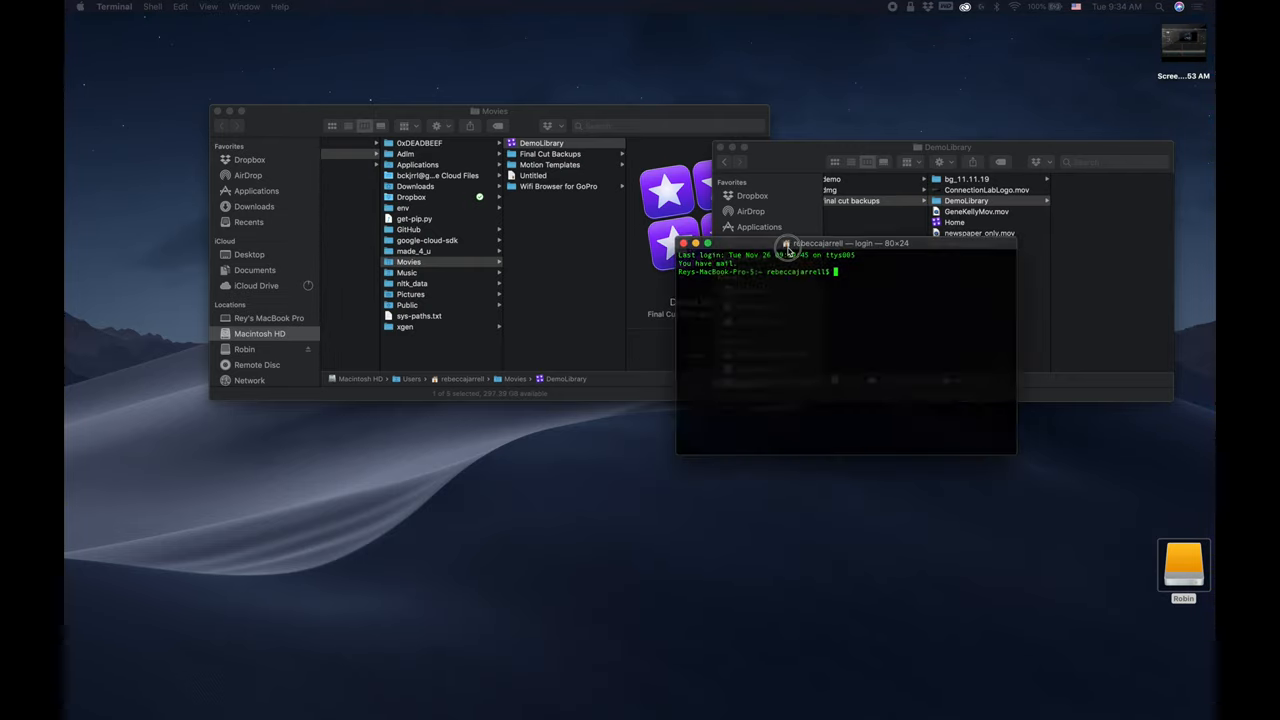
drag(844, 244, 544, 420)
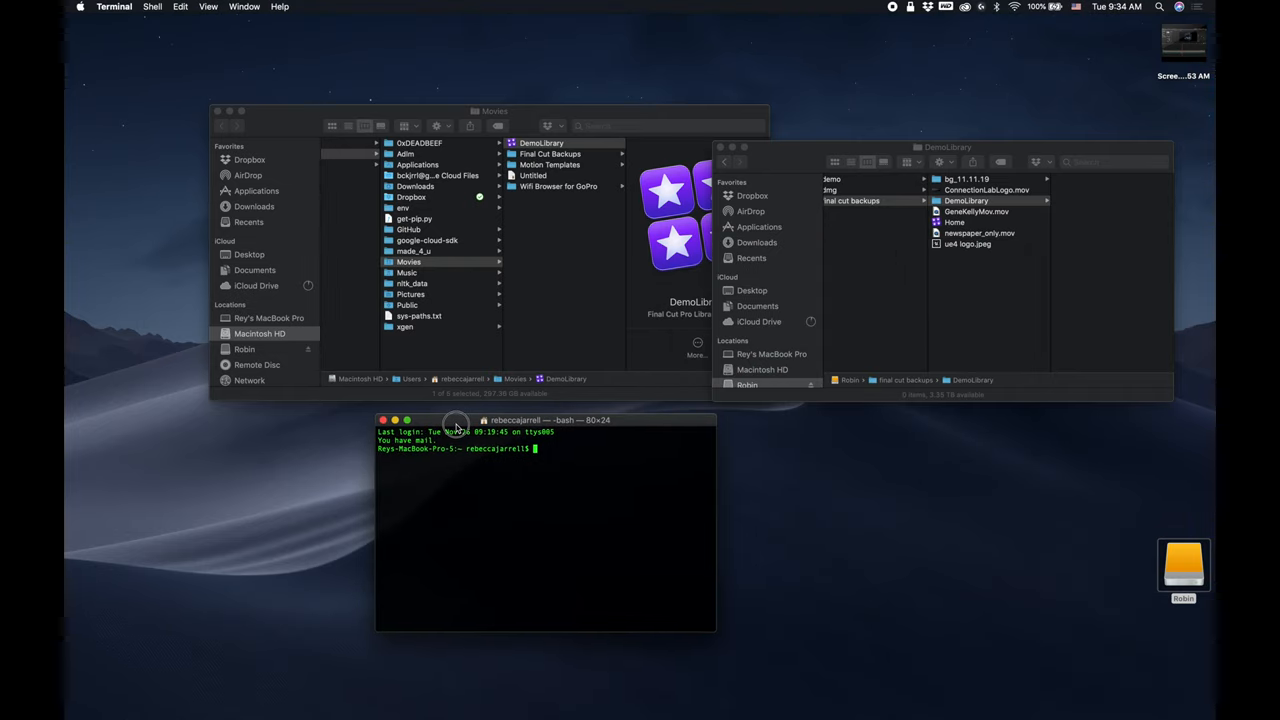
text(mv)
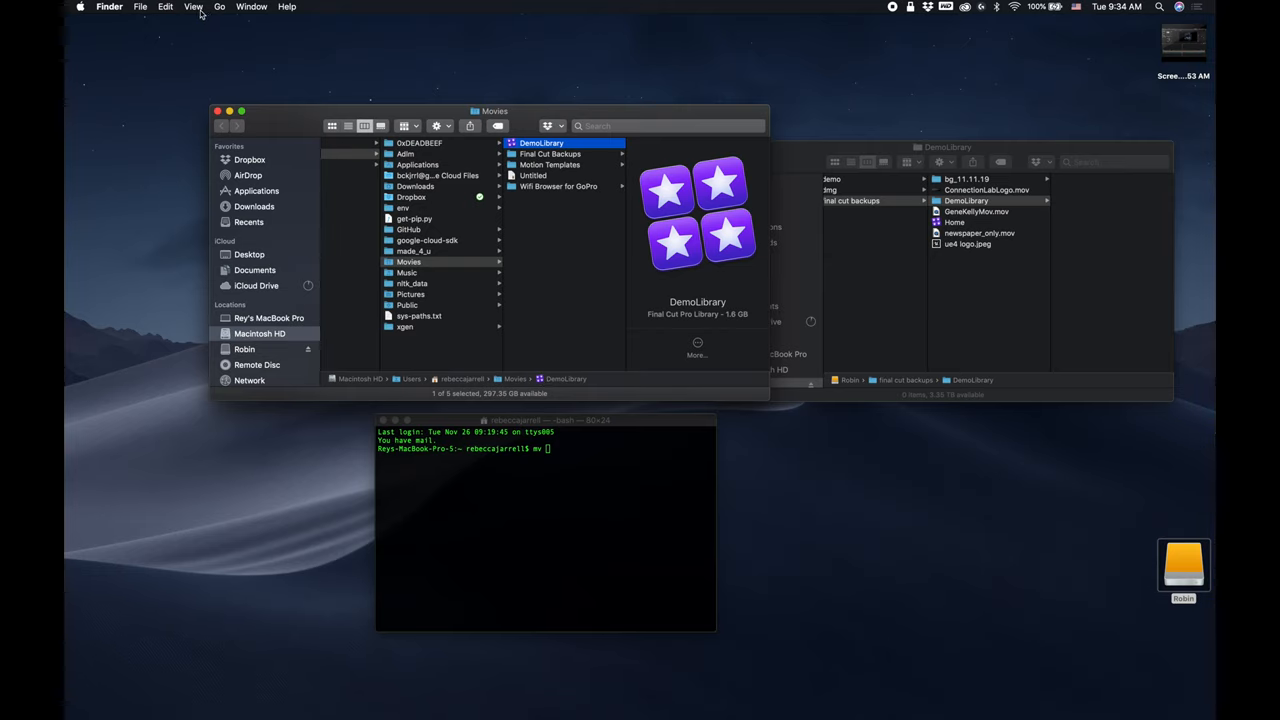
click(190, 8)
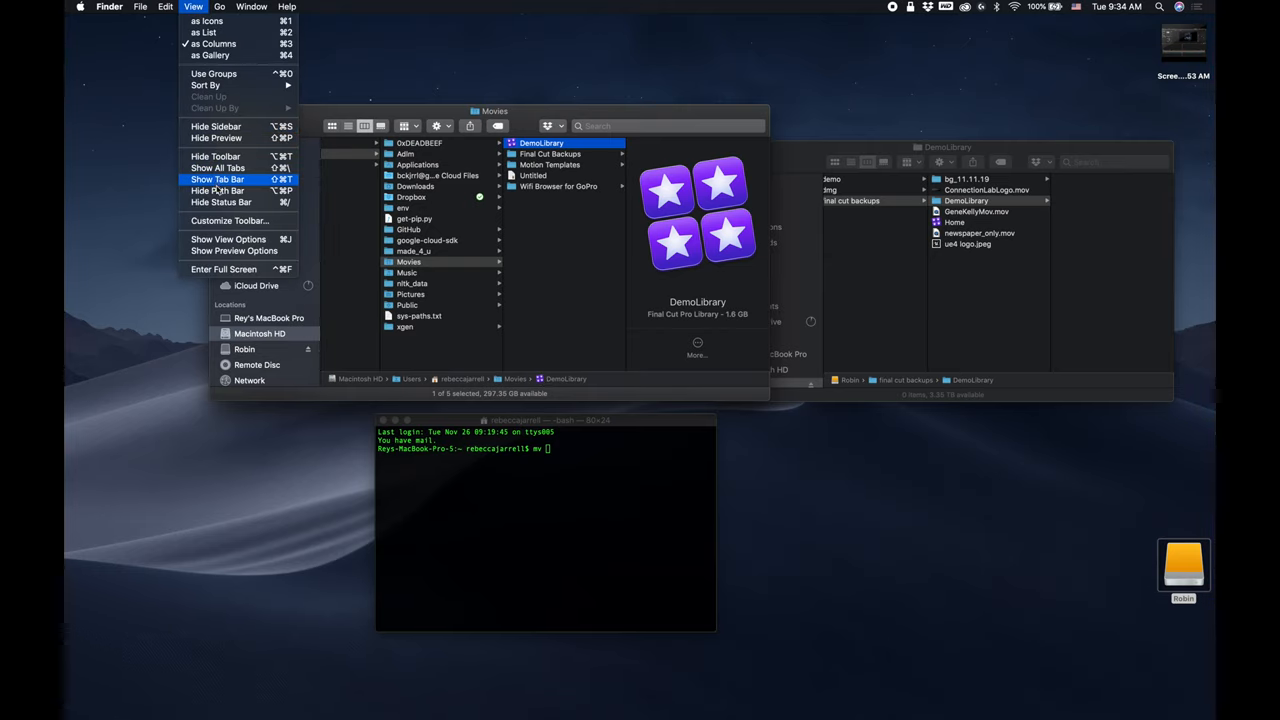
click(204, 178)
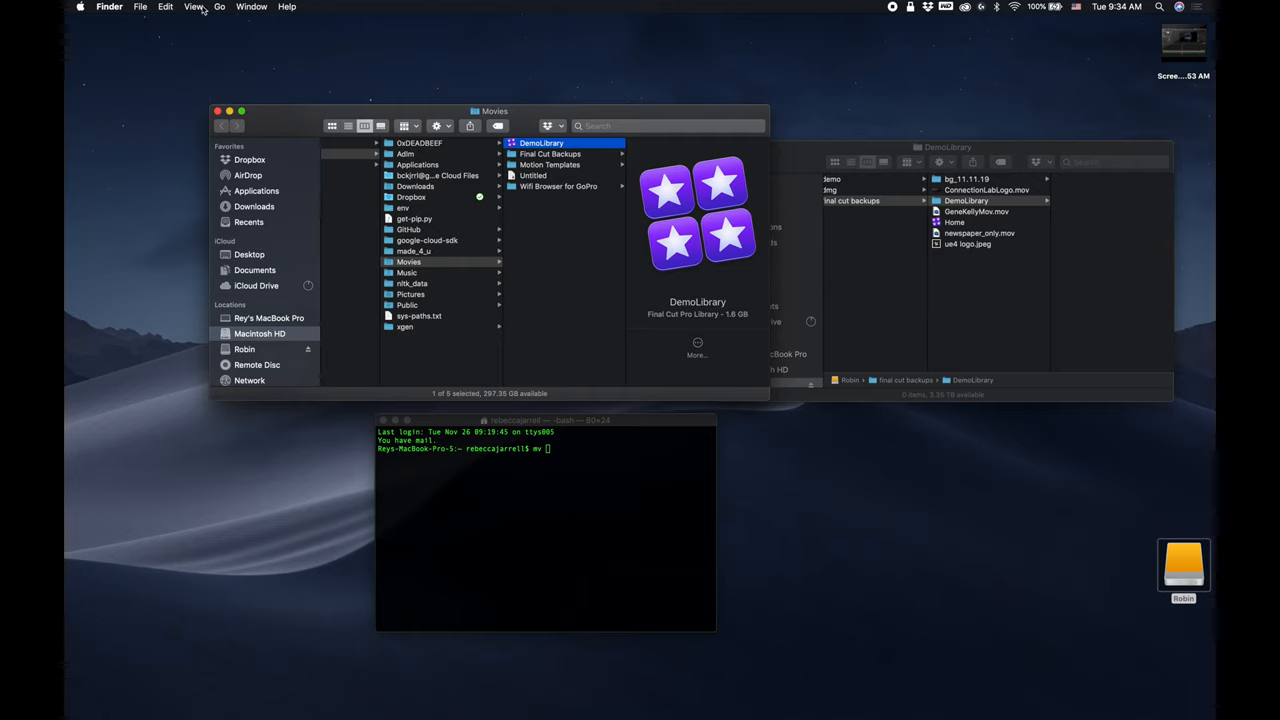
click(190, 8)
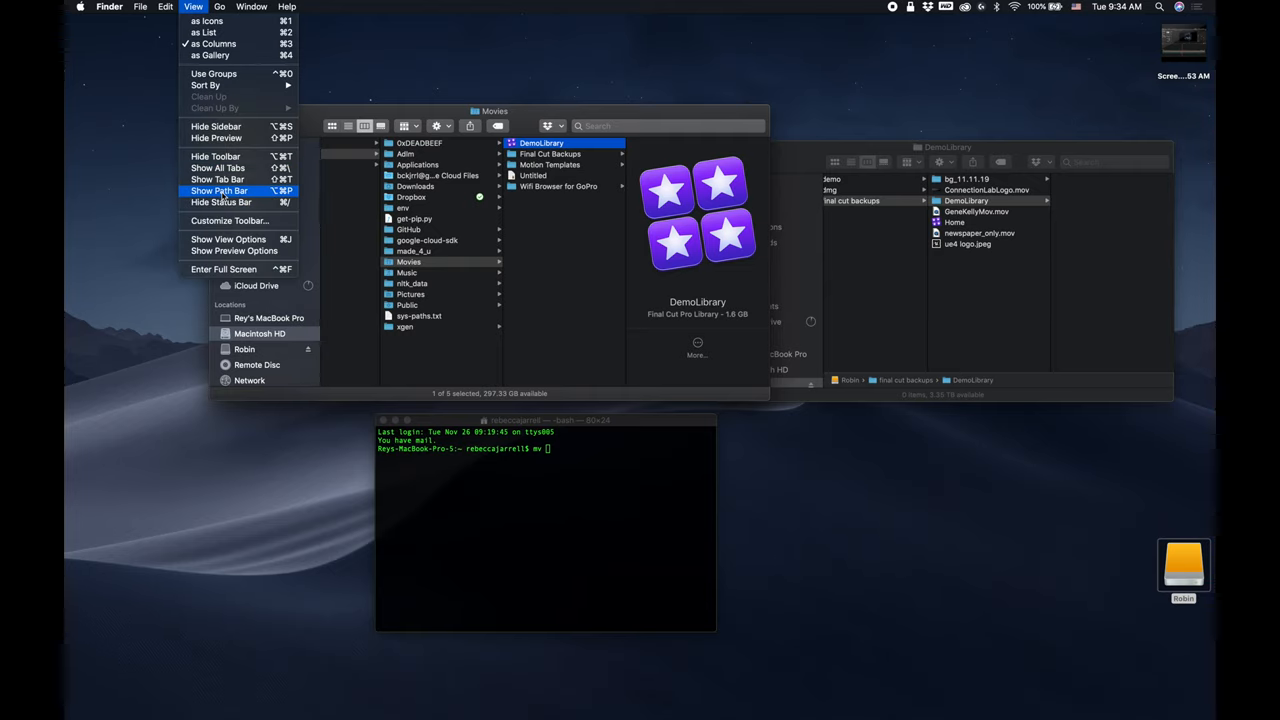
click(218, 190)
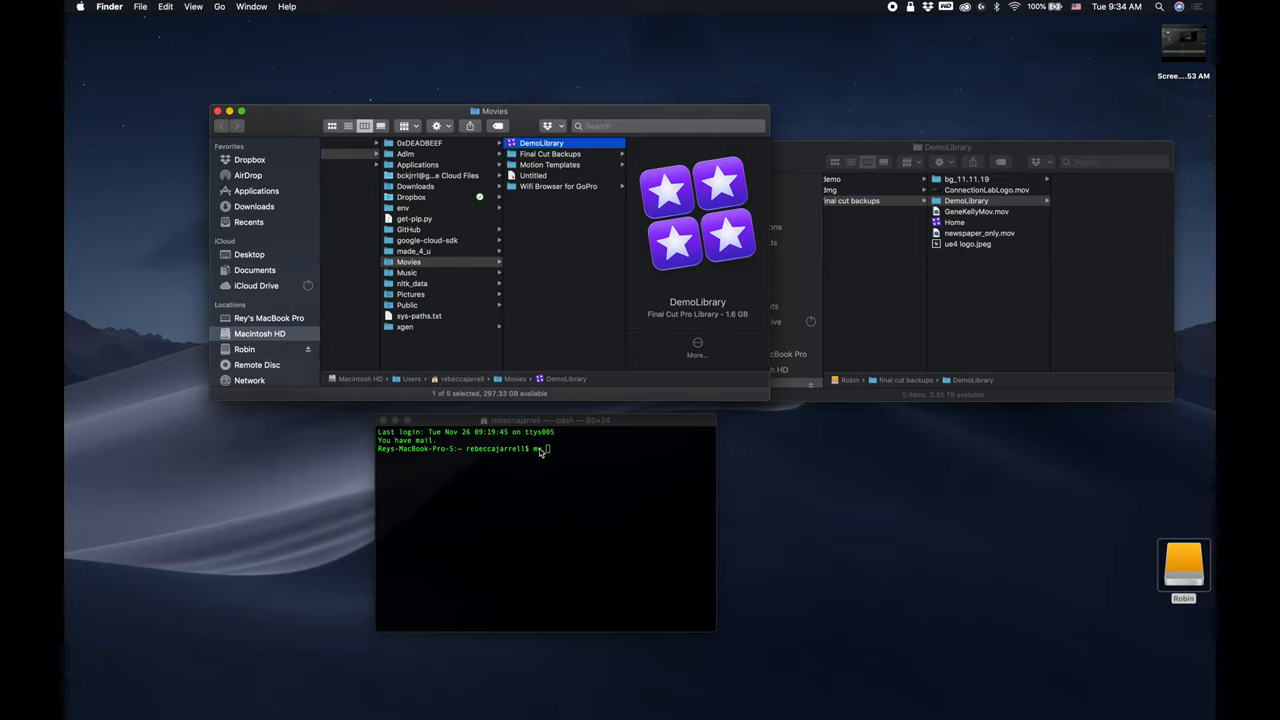
text(mv)
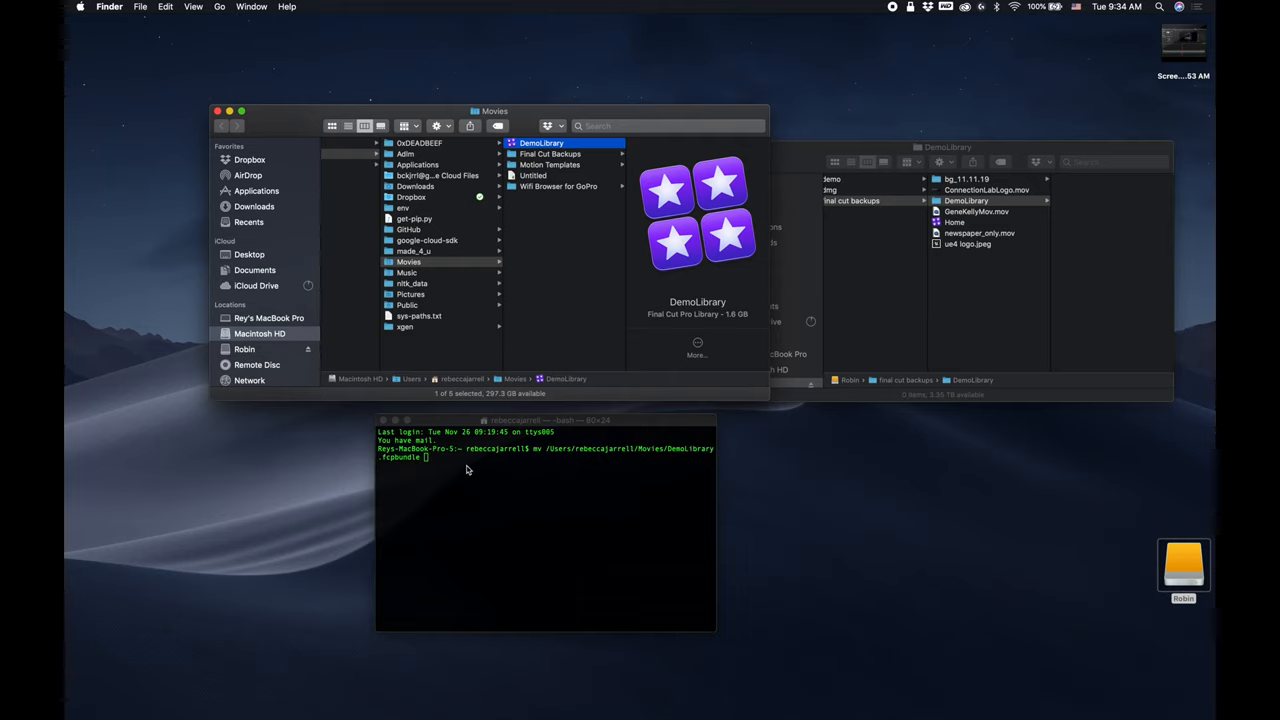
mouse_move(520, 450)
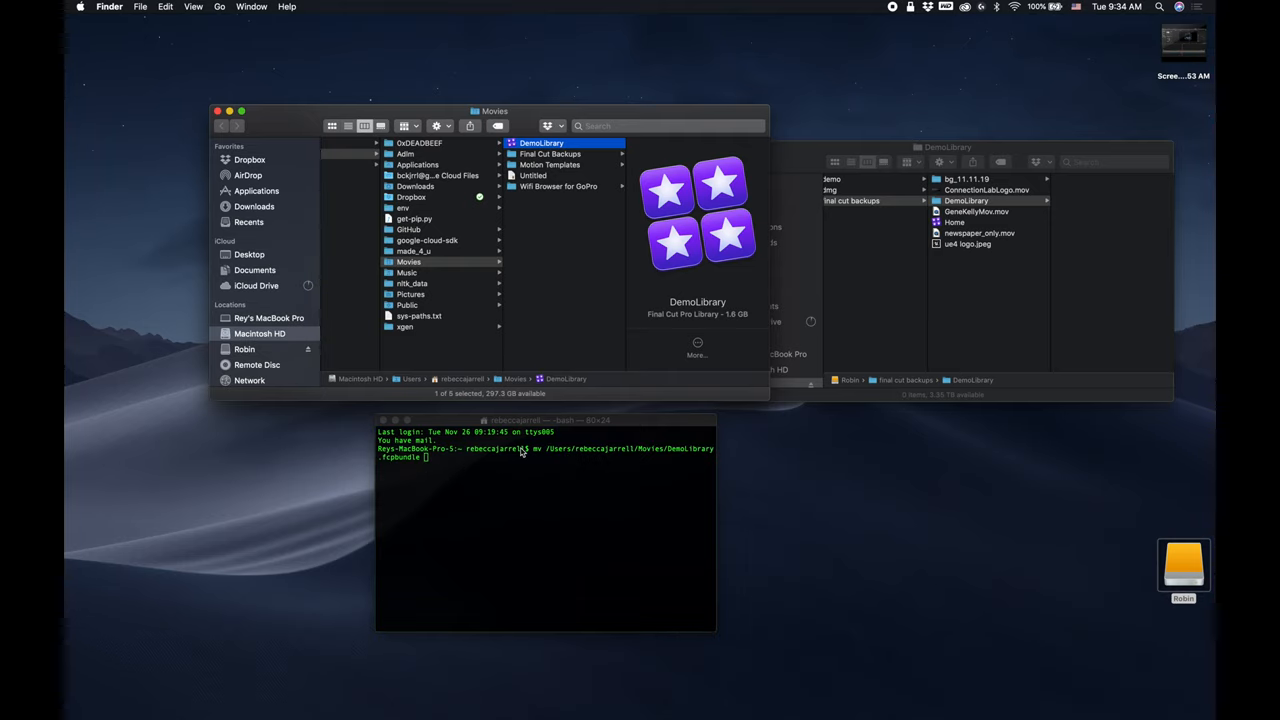
mouse_move(508, 450)
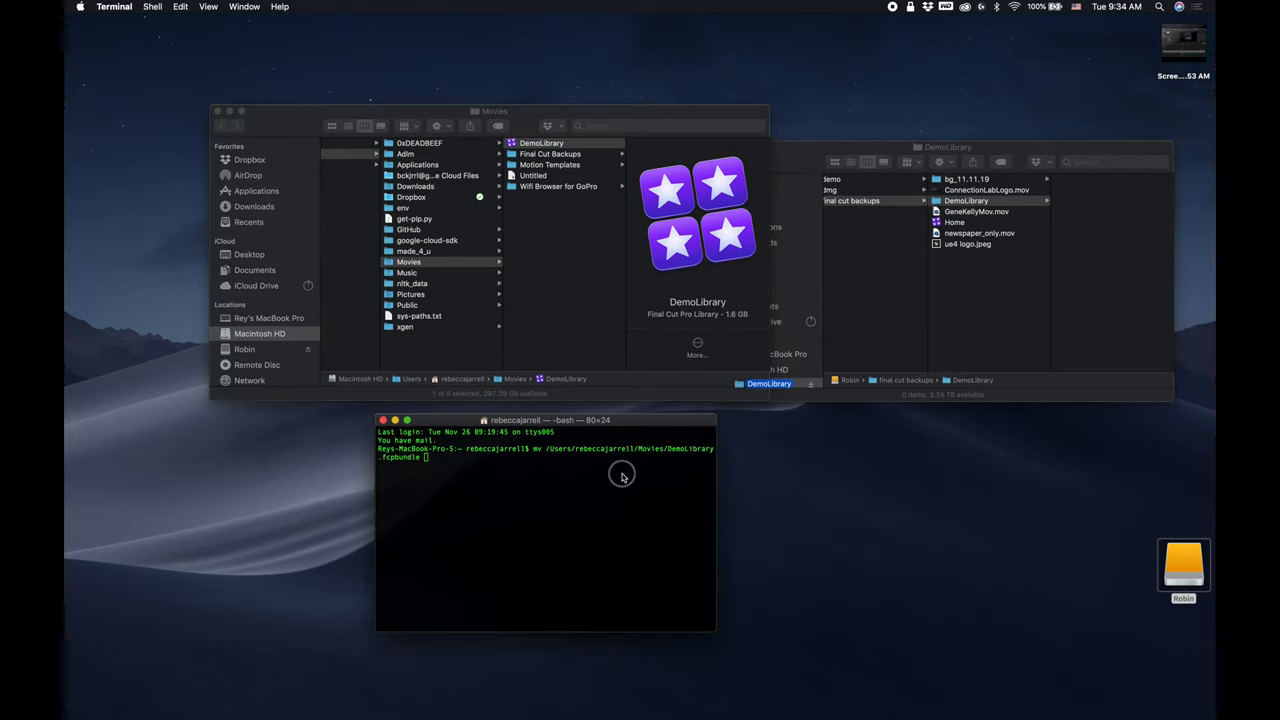
- Complete the mv destination as /Volumes/Robin/final cut backups/DemoLibrary
text(/Volumes/Robin/final\ cut\ backups/DemoLibrary)
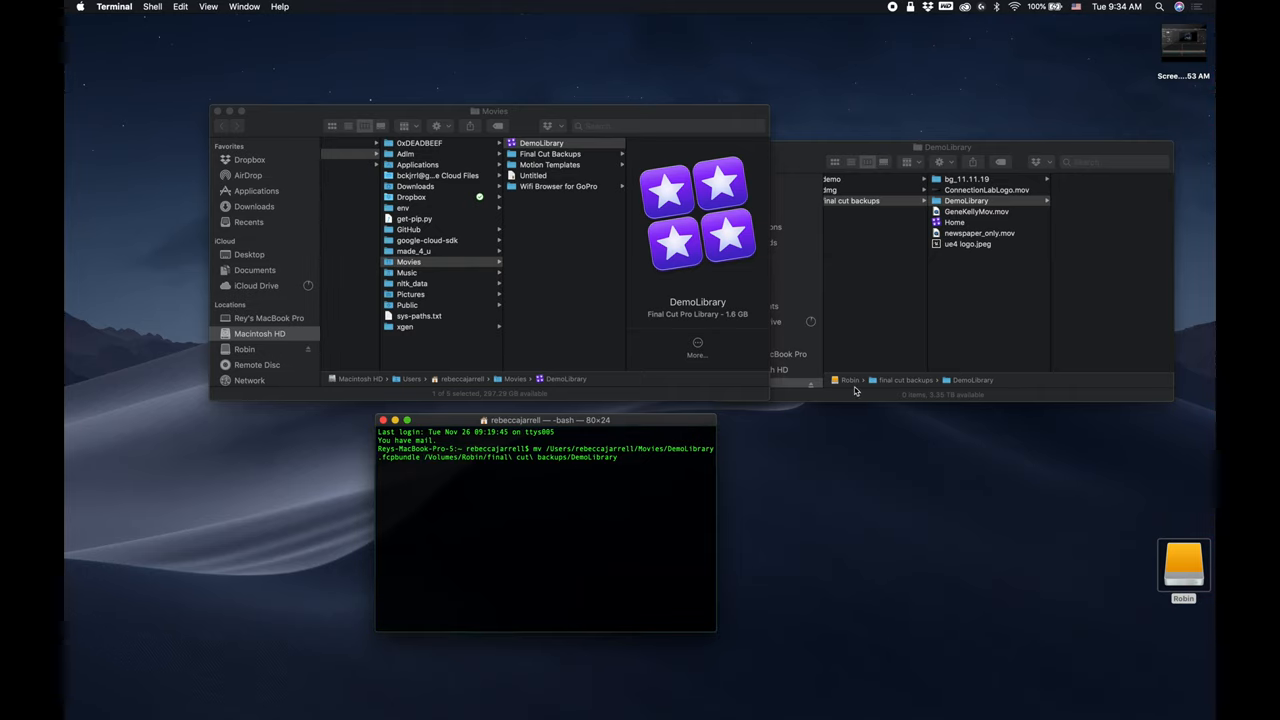
mouse_move(814, 284)
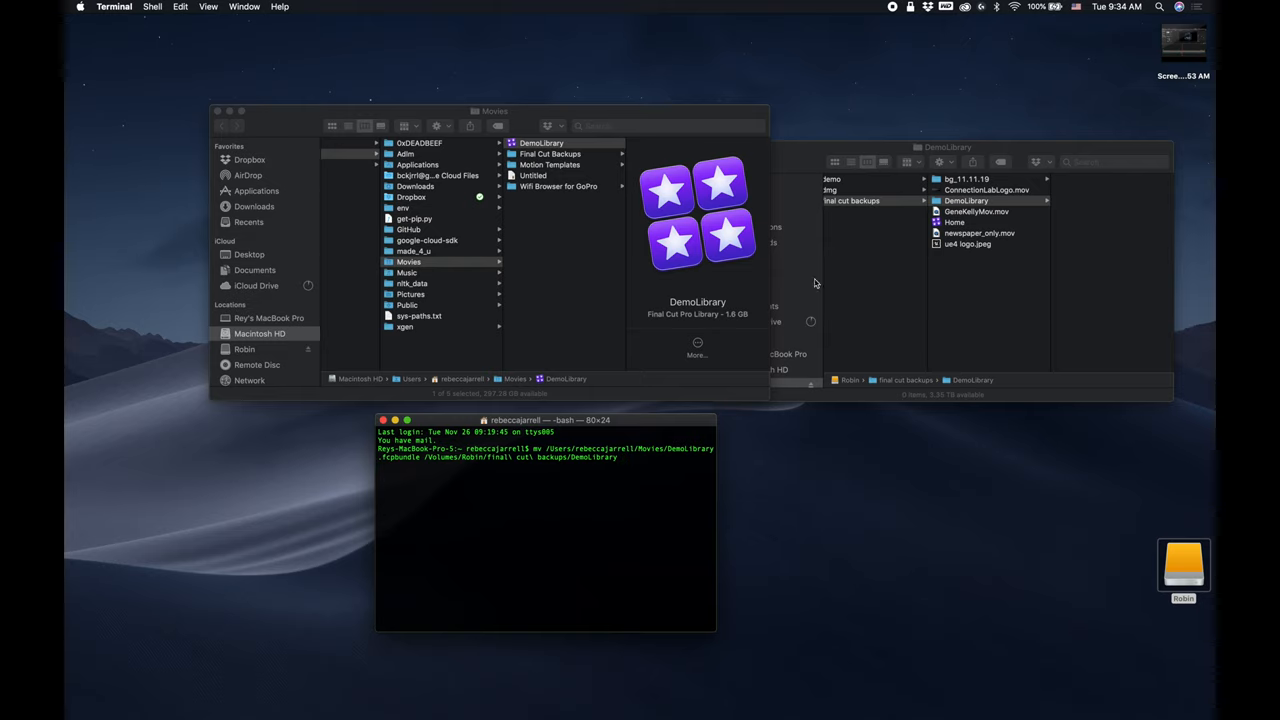
mouse_move(676, 480)
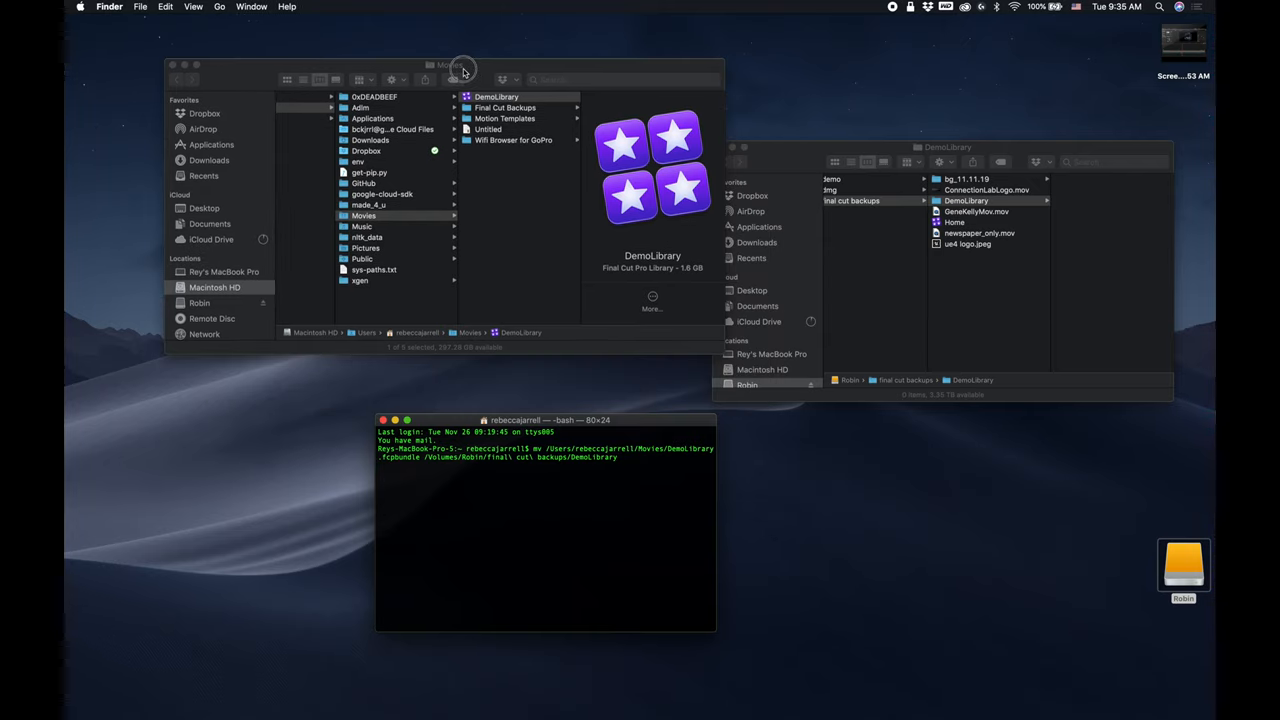
click(628, 458)
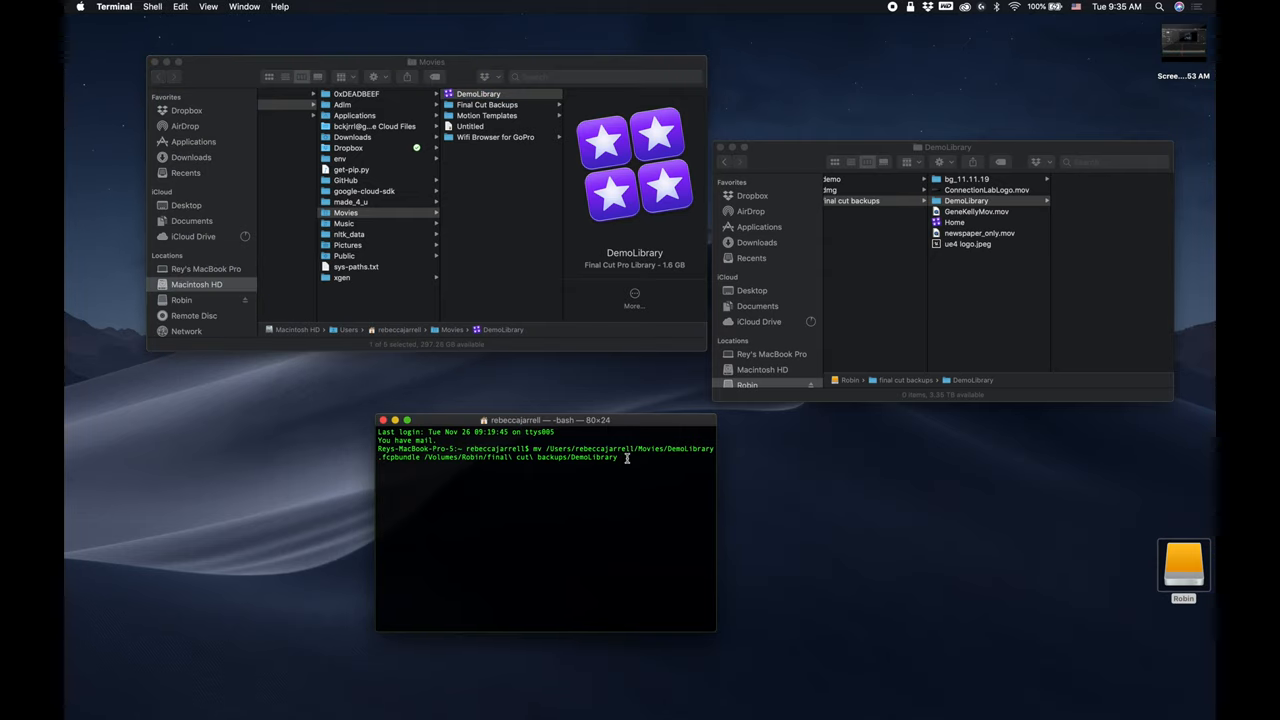
key(Return)
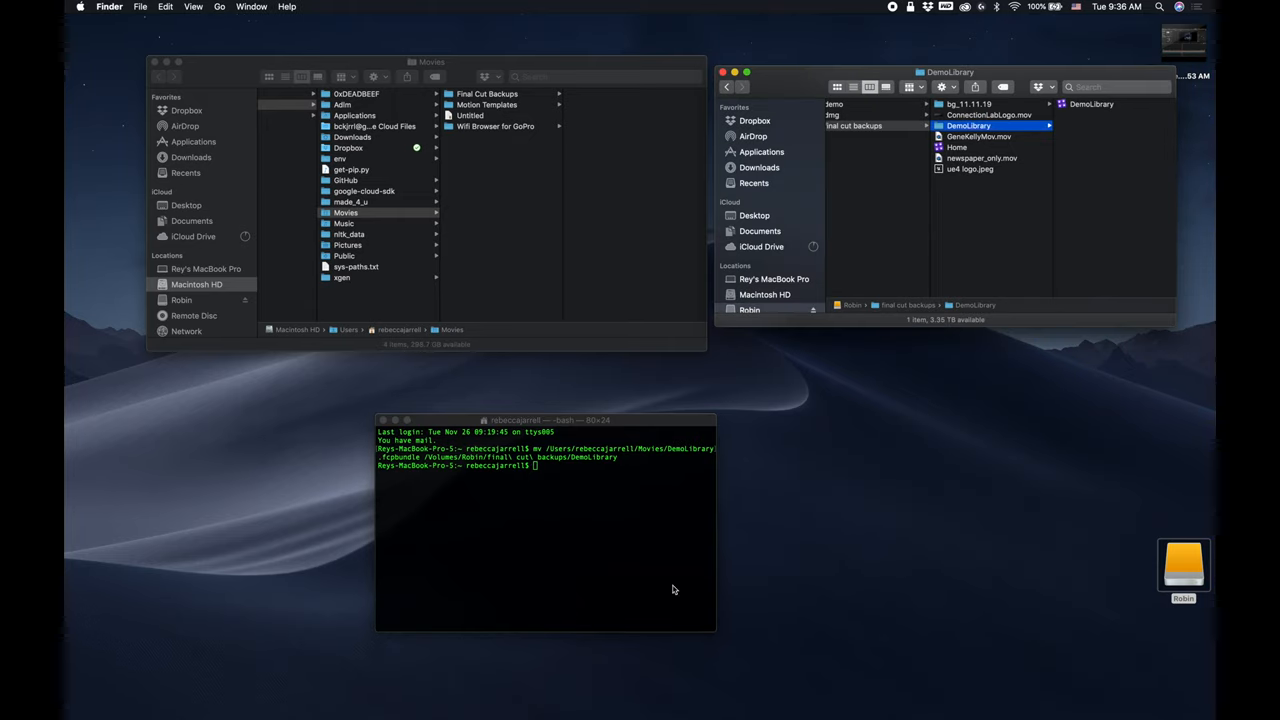
mouse_move(588, 464)
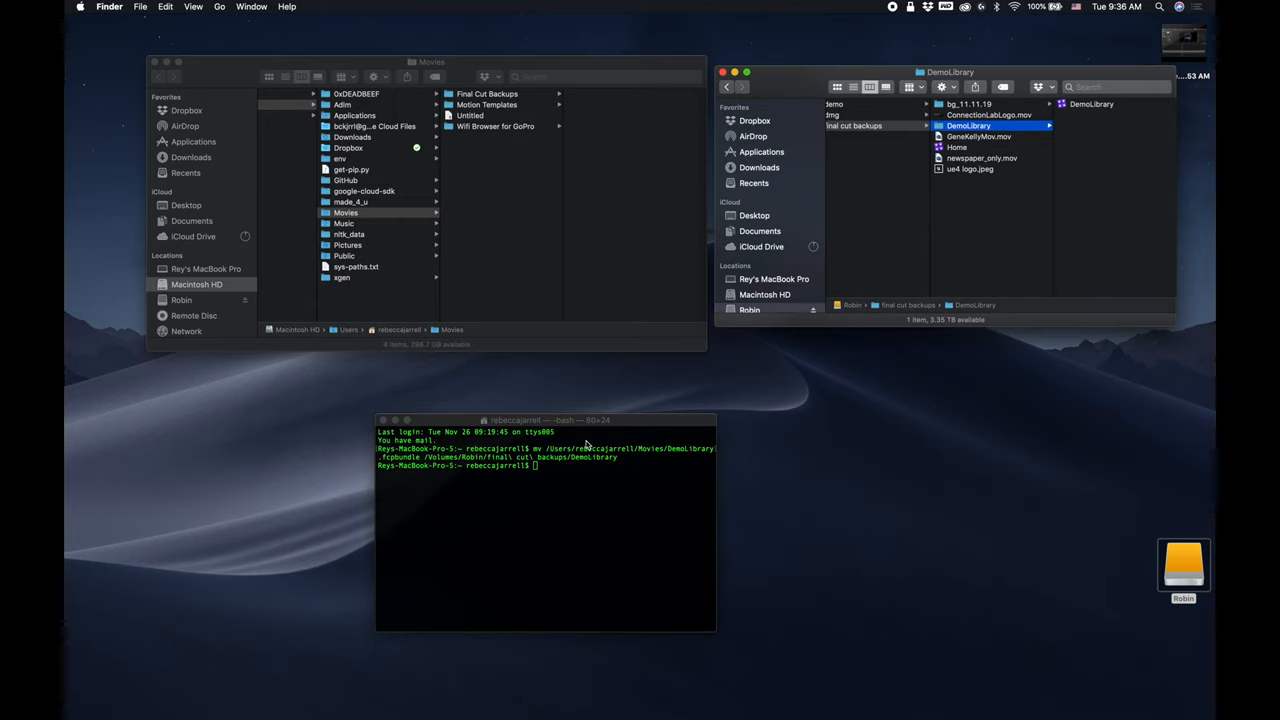
mouse_move(652, 704)
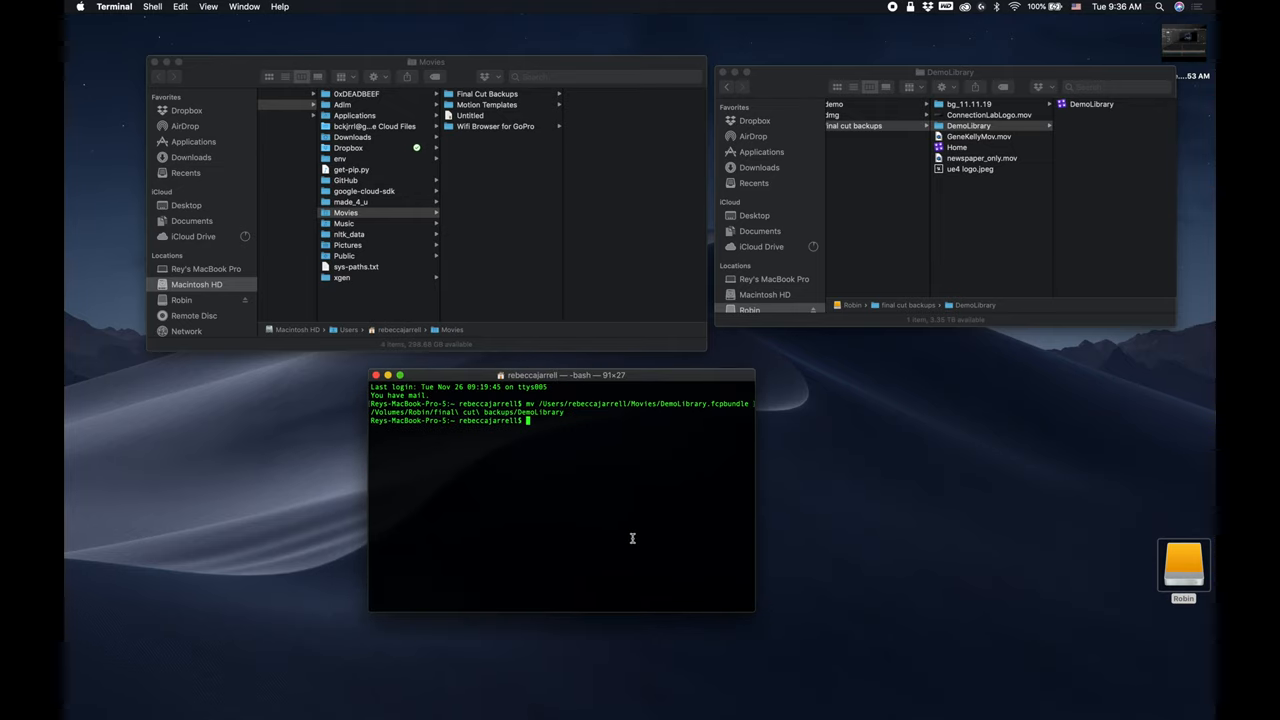
mouse_move(652, 520)
text(open )
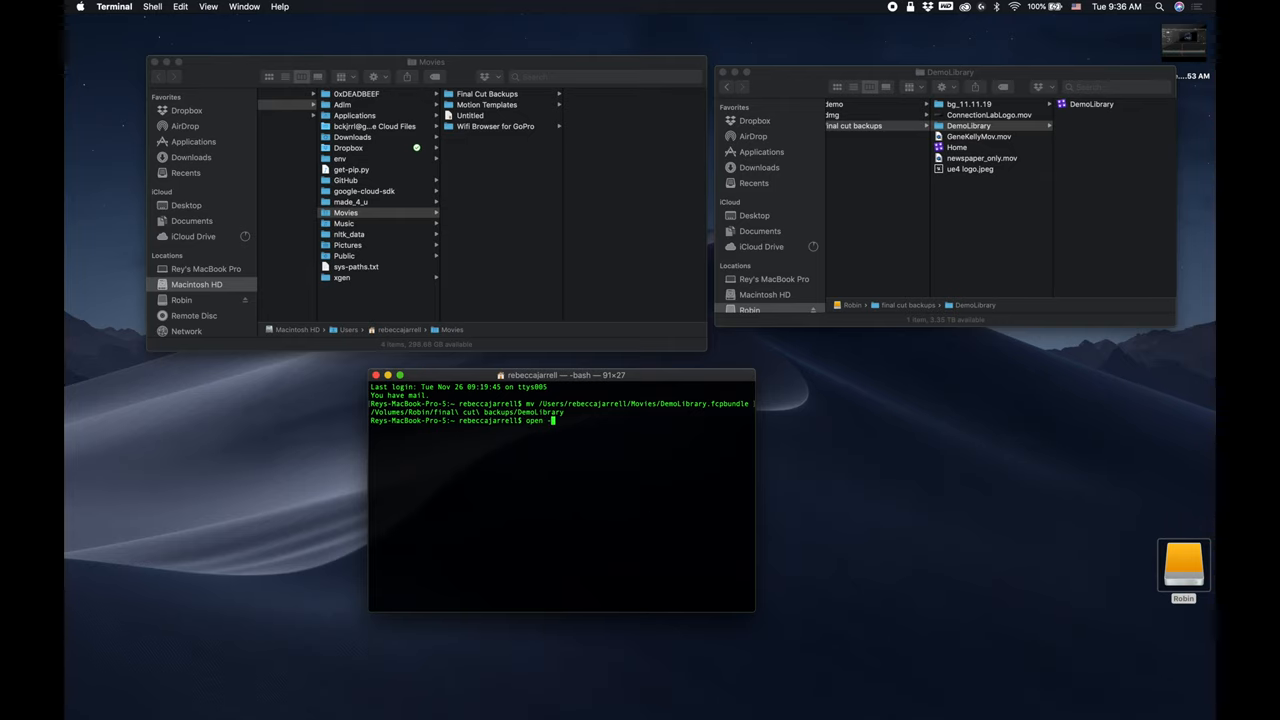
- Enter open -a "Final Cut Pro" at the prompt to launch the app
text(-a)
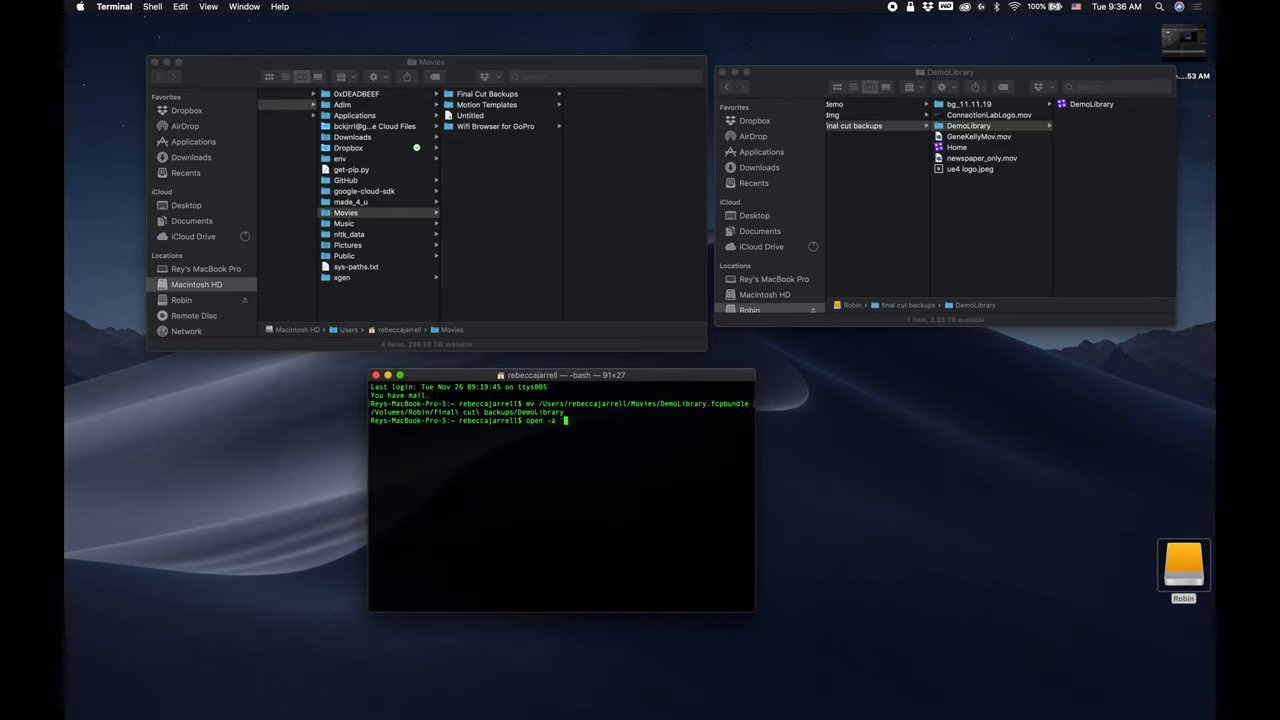
text(Final)
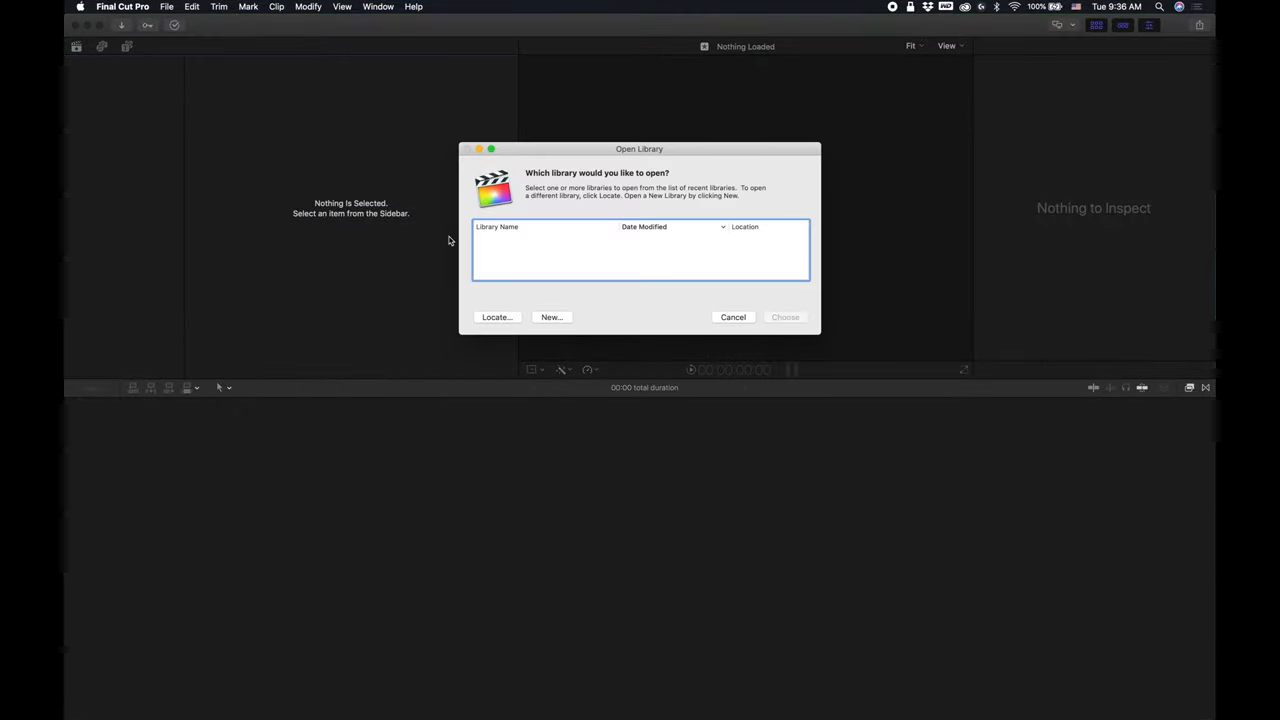
mouse_move(560, 230)
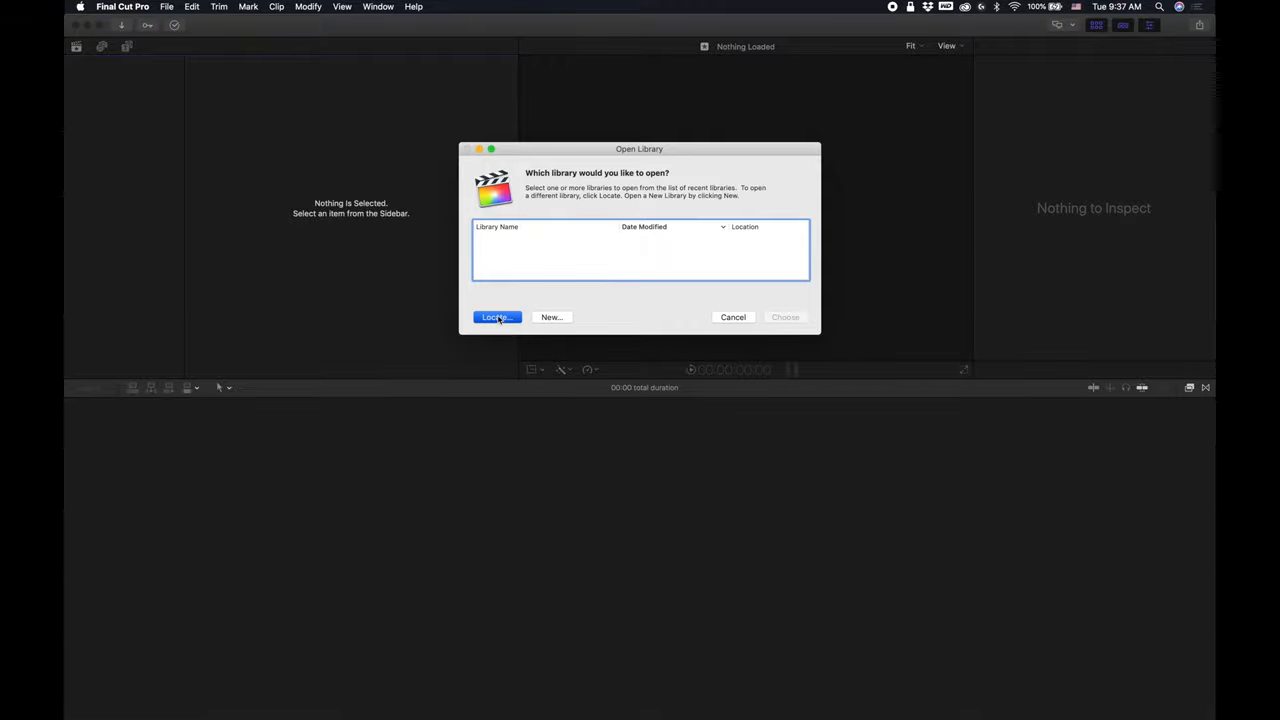
- Locate and open DemoLibrary from Robin/final cut backups in the Open Library dialog
click(496, 316)
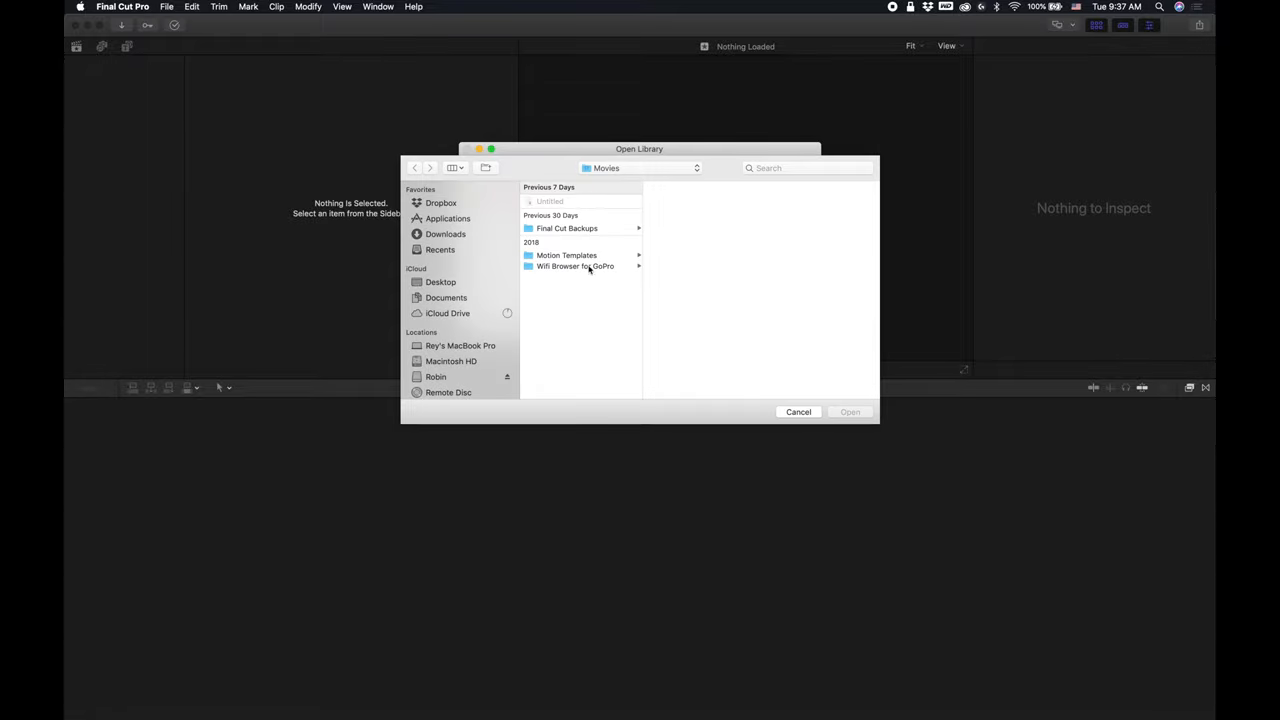
mouse_move(574, 240)
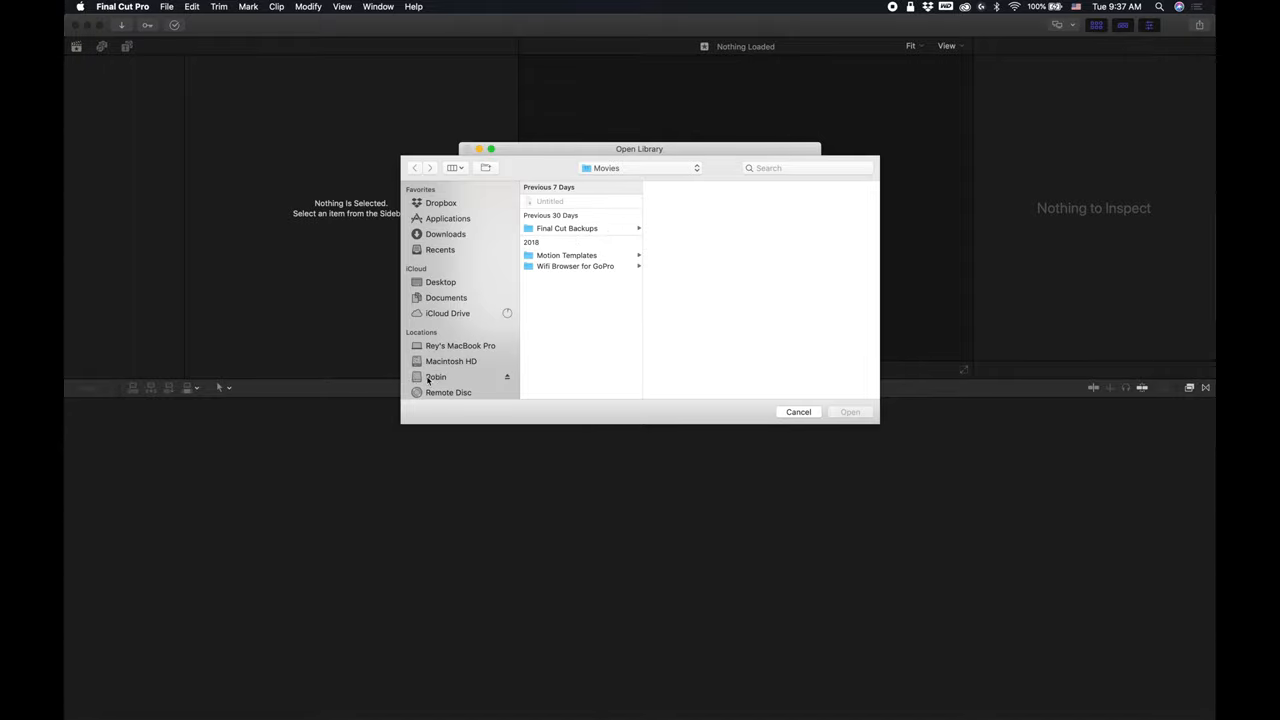
click(436, 376)
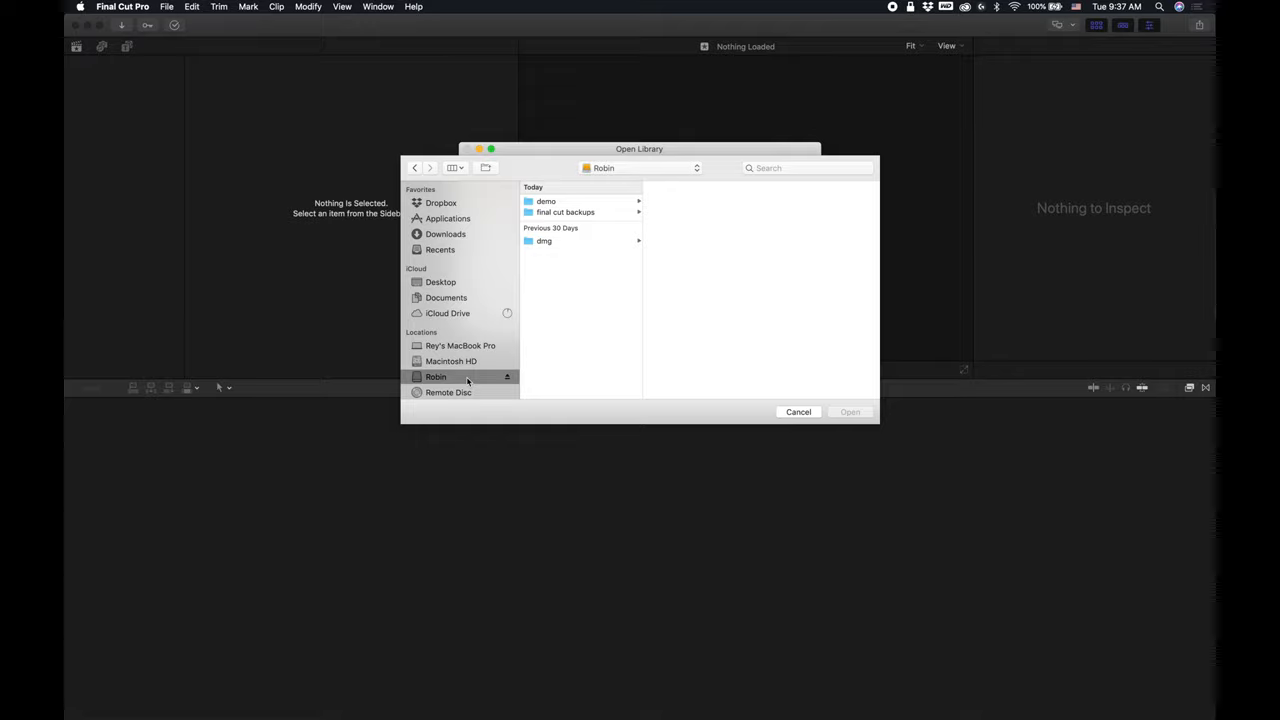
click(568, 212)
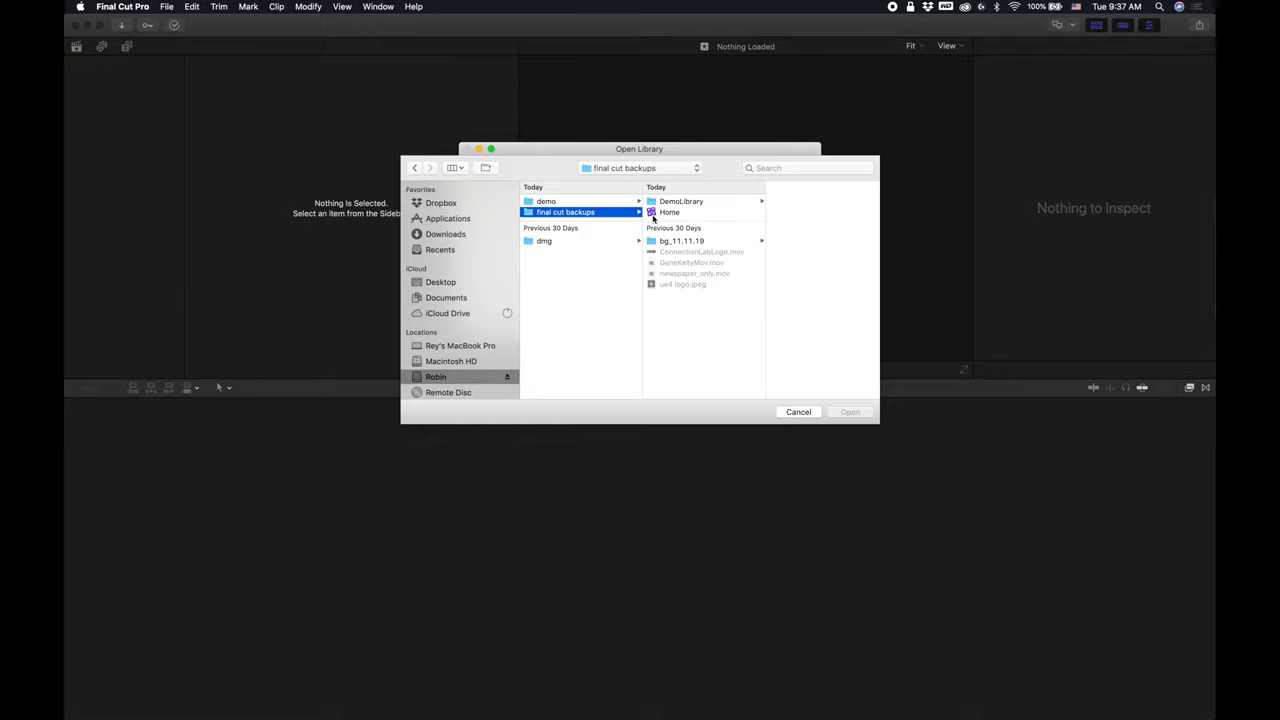
click(680, 200)
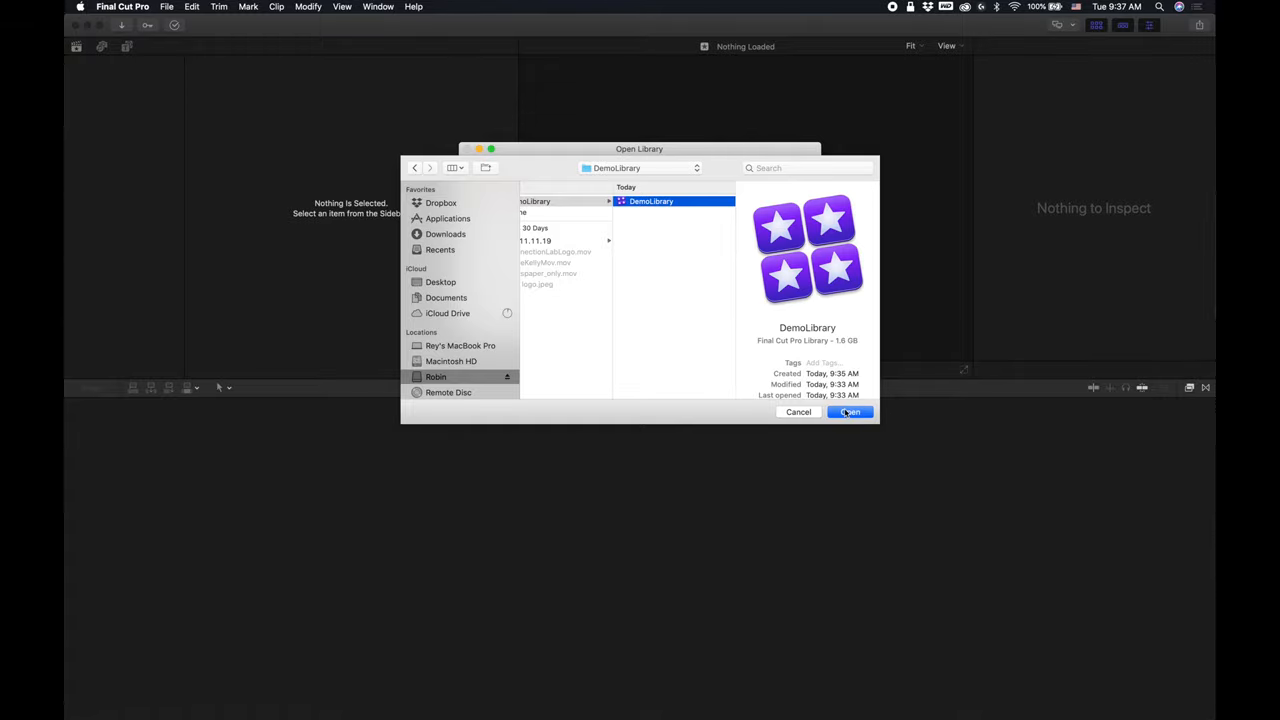
click(850, 412)
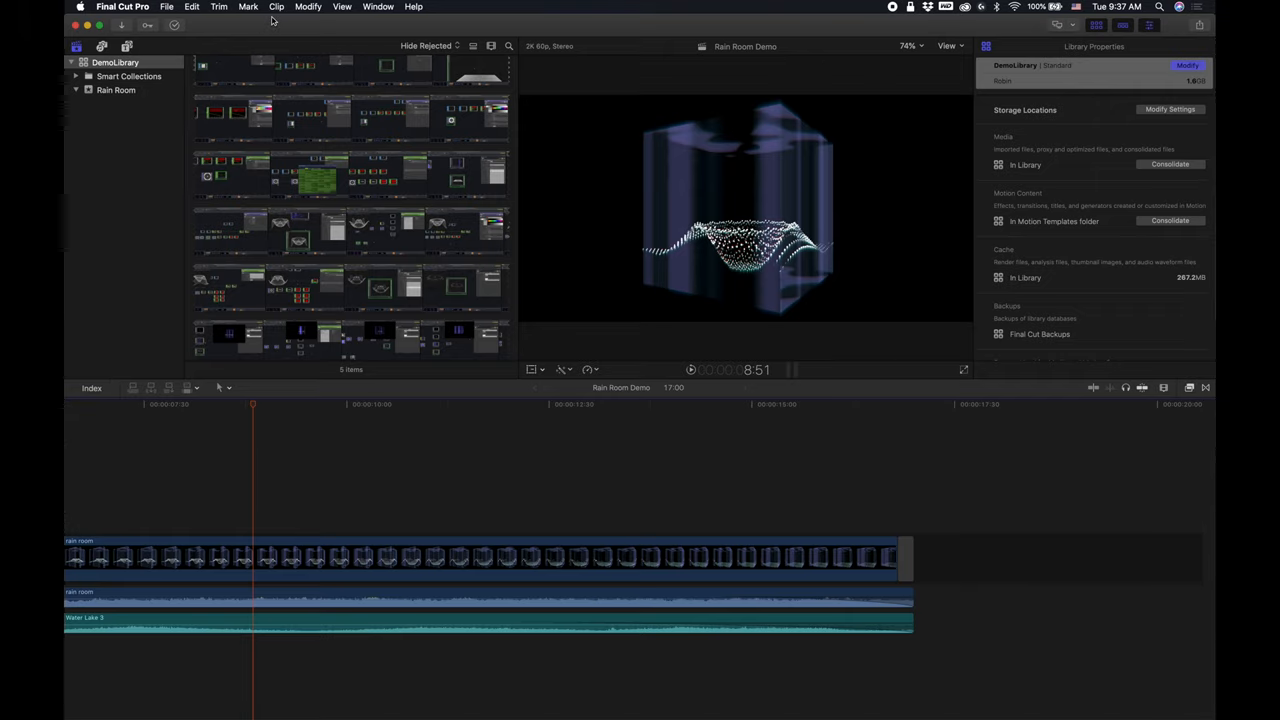
- Open the Home library from Robin/final cut backups via File > Open Library > Other
click(156, 8)
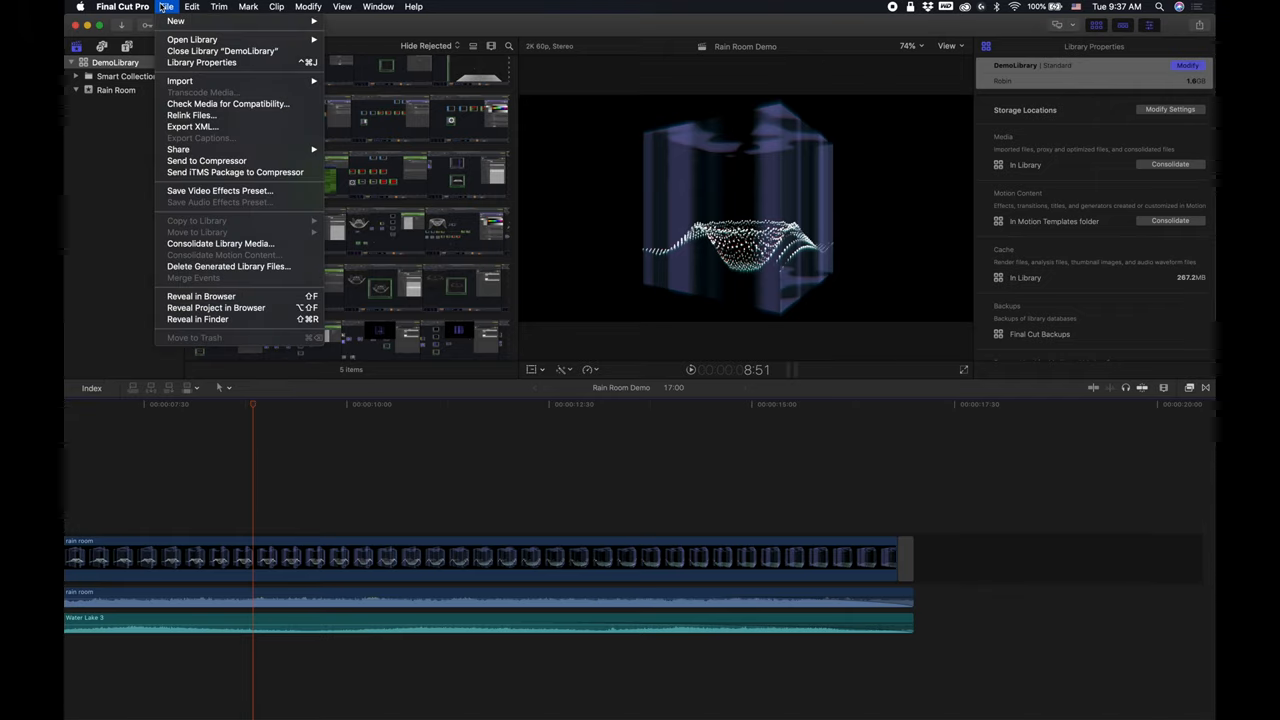
mouse_move(192, 40)
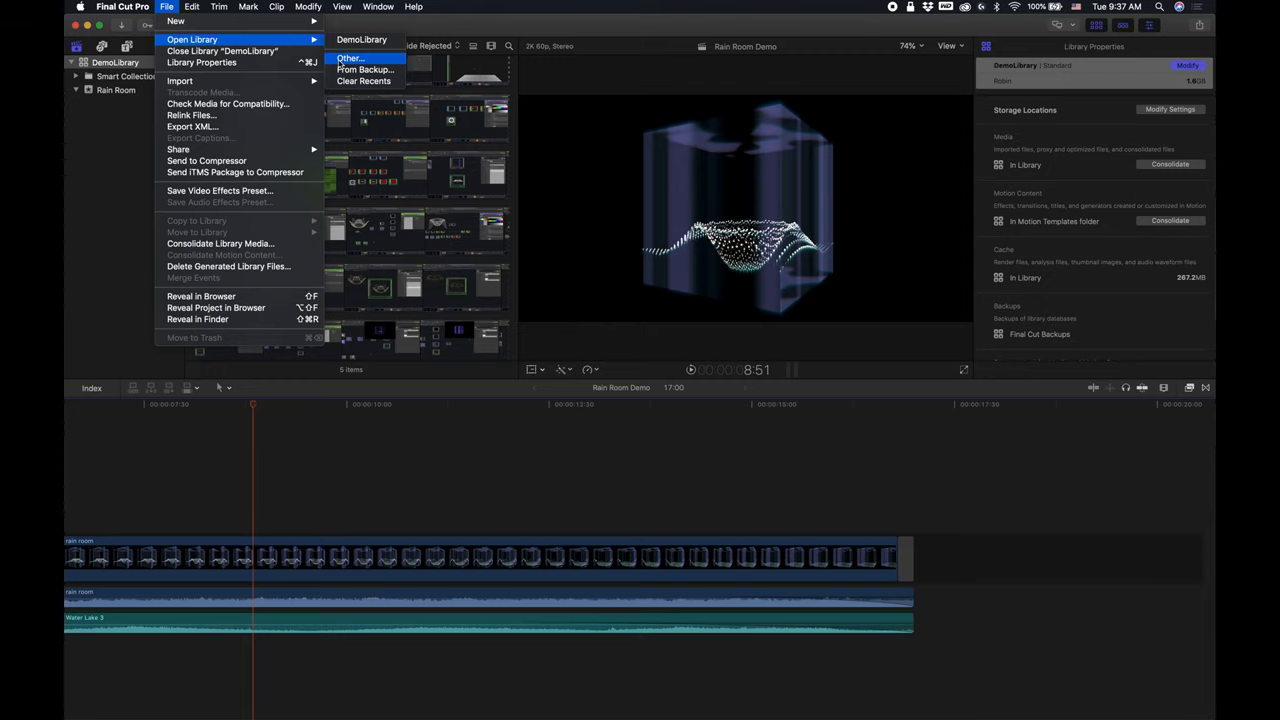
click(356, 56)
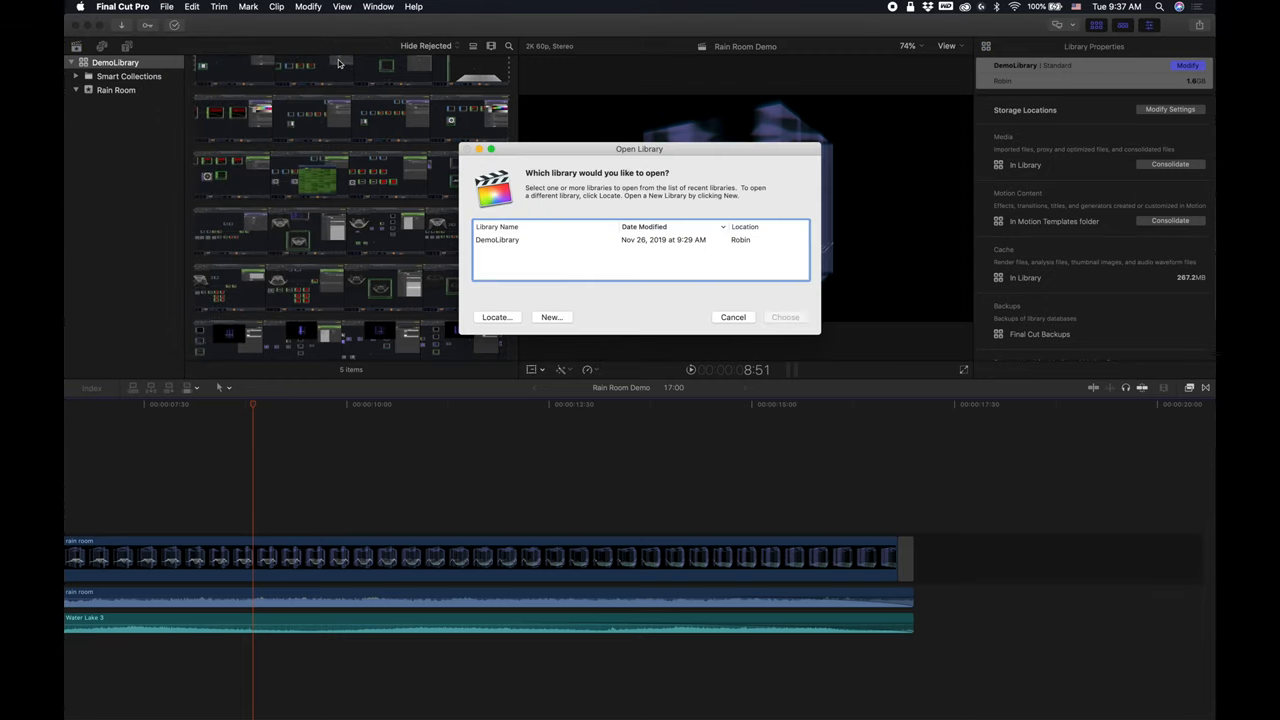
click(496, 316)
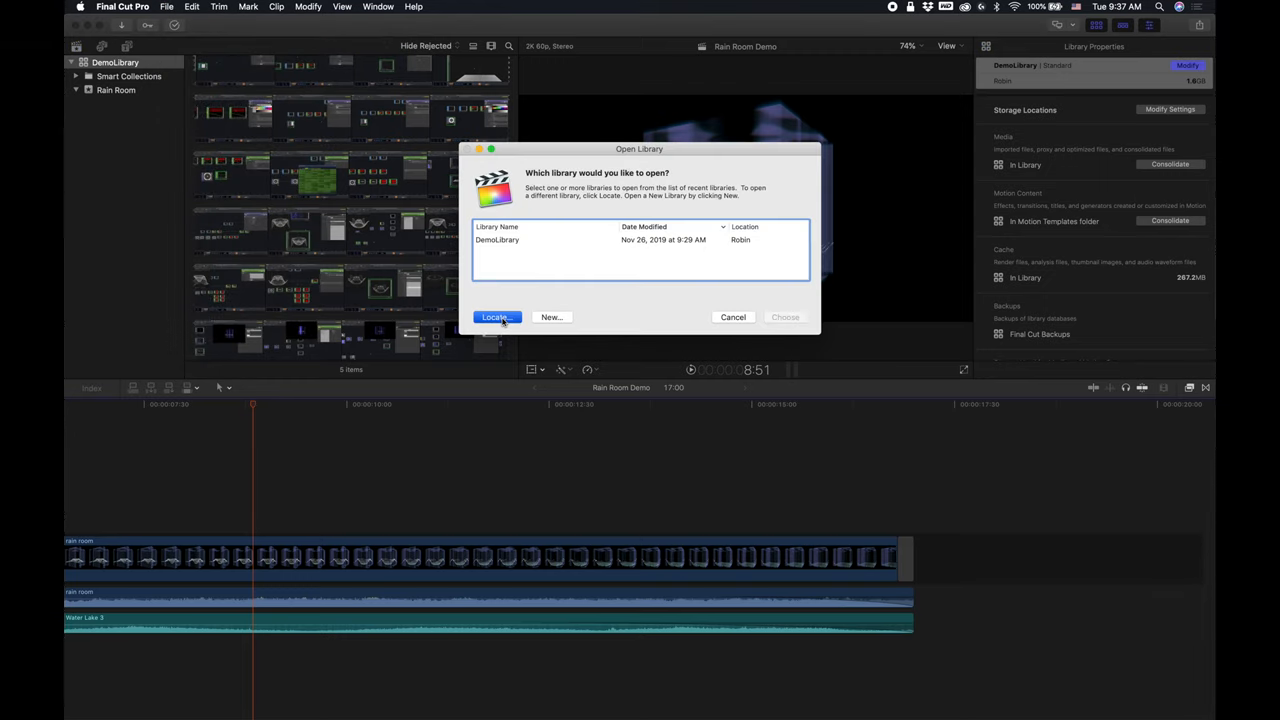
click(496, 316)
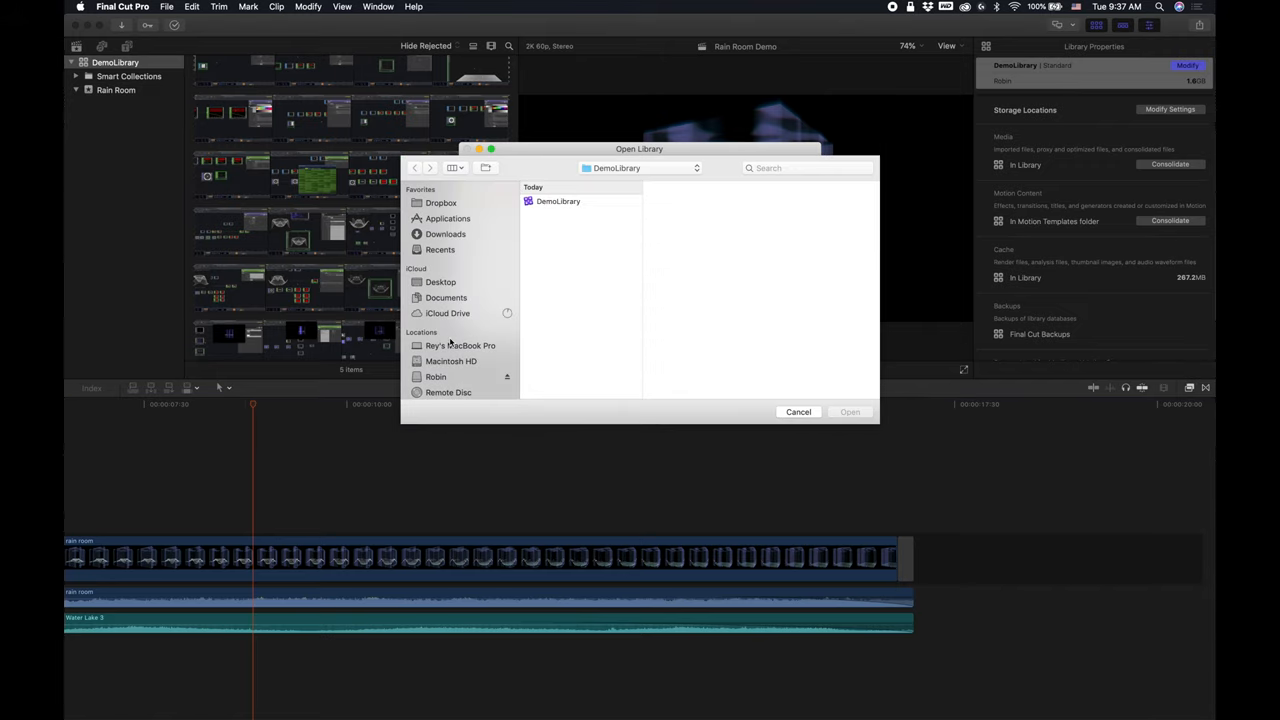
click(436, 376)
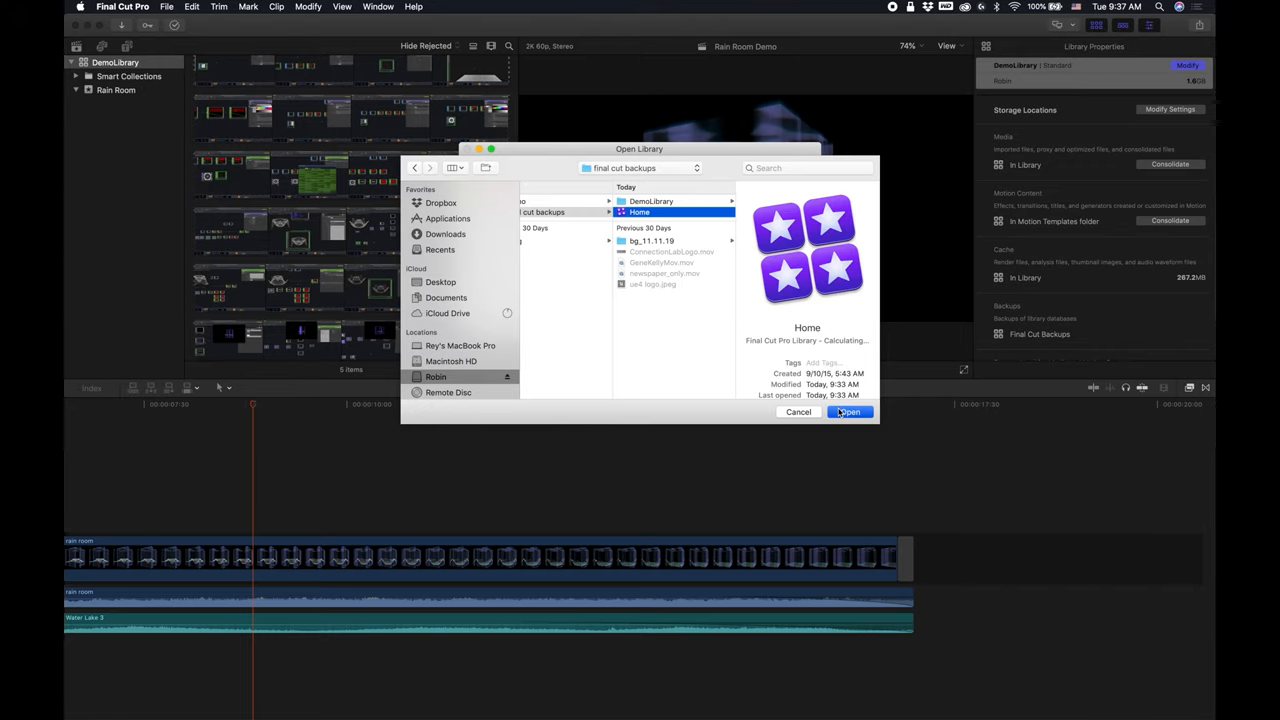
click(848, 412)
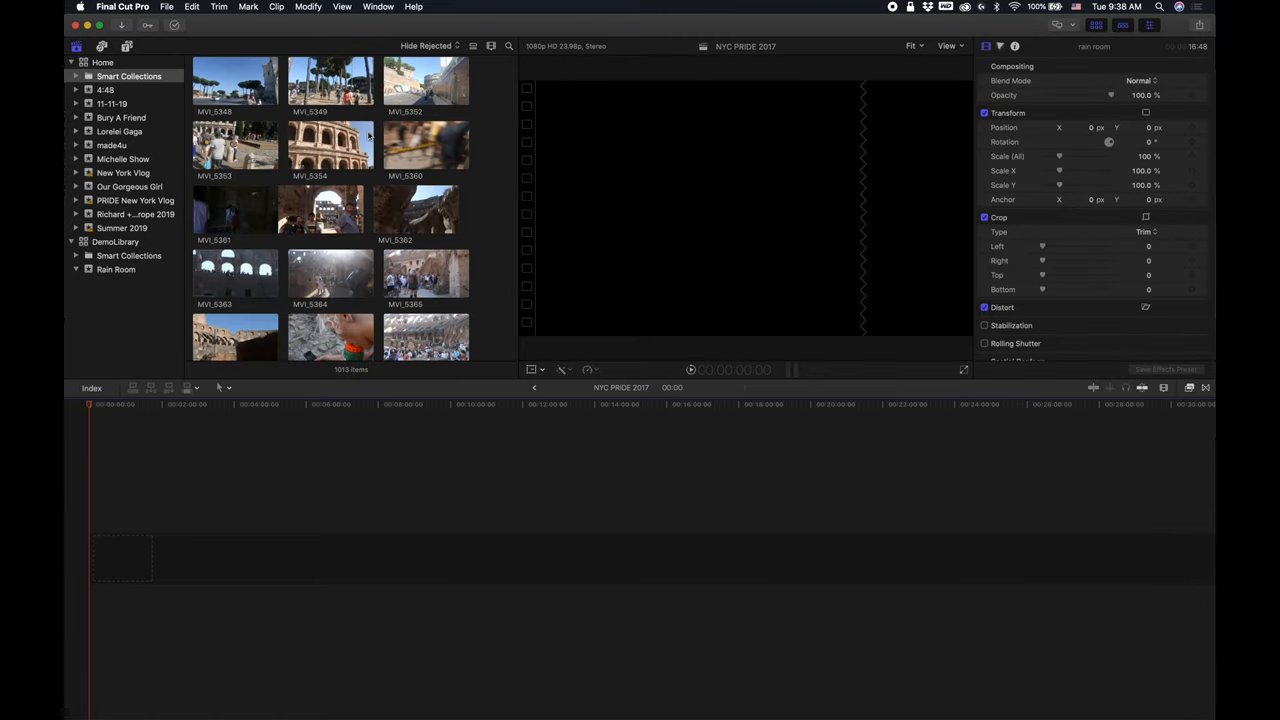
mouse_move(400, 534)
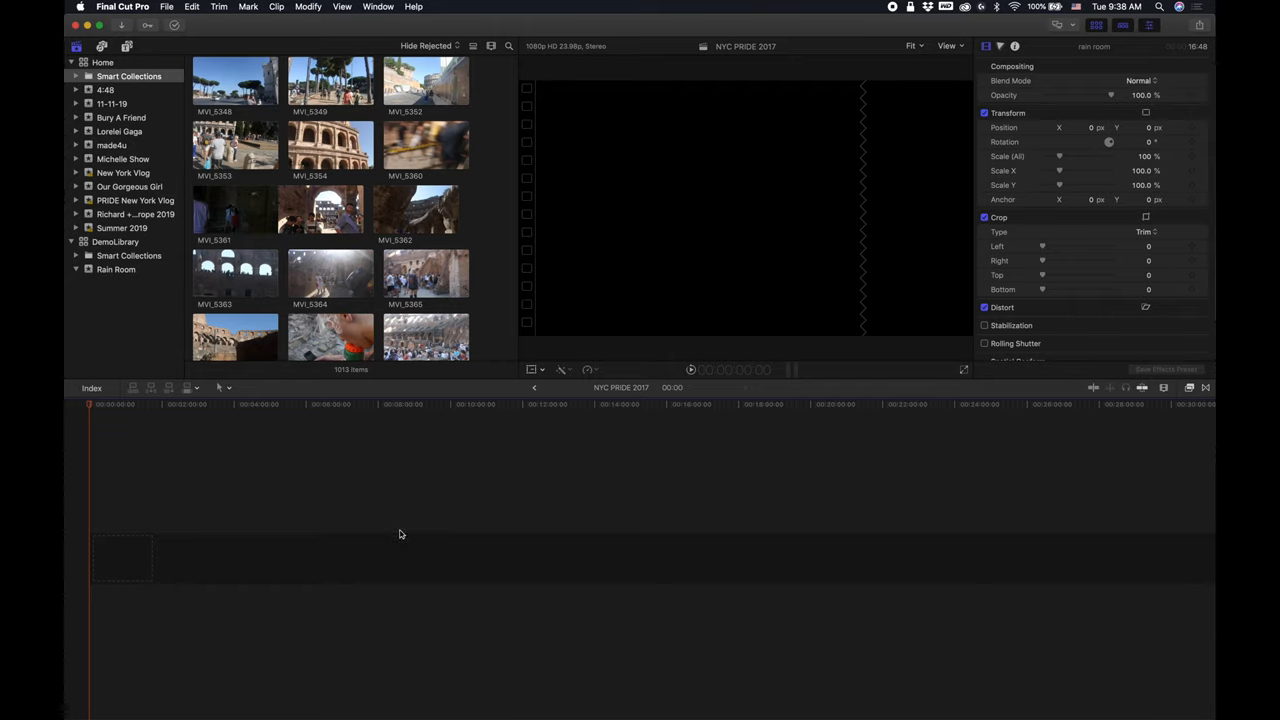
click(956, 8)
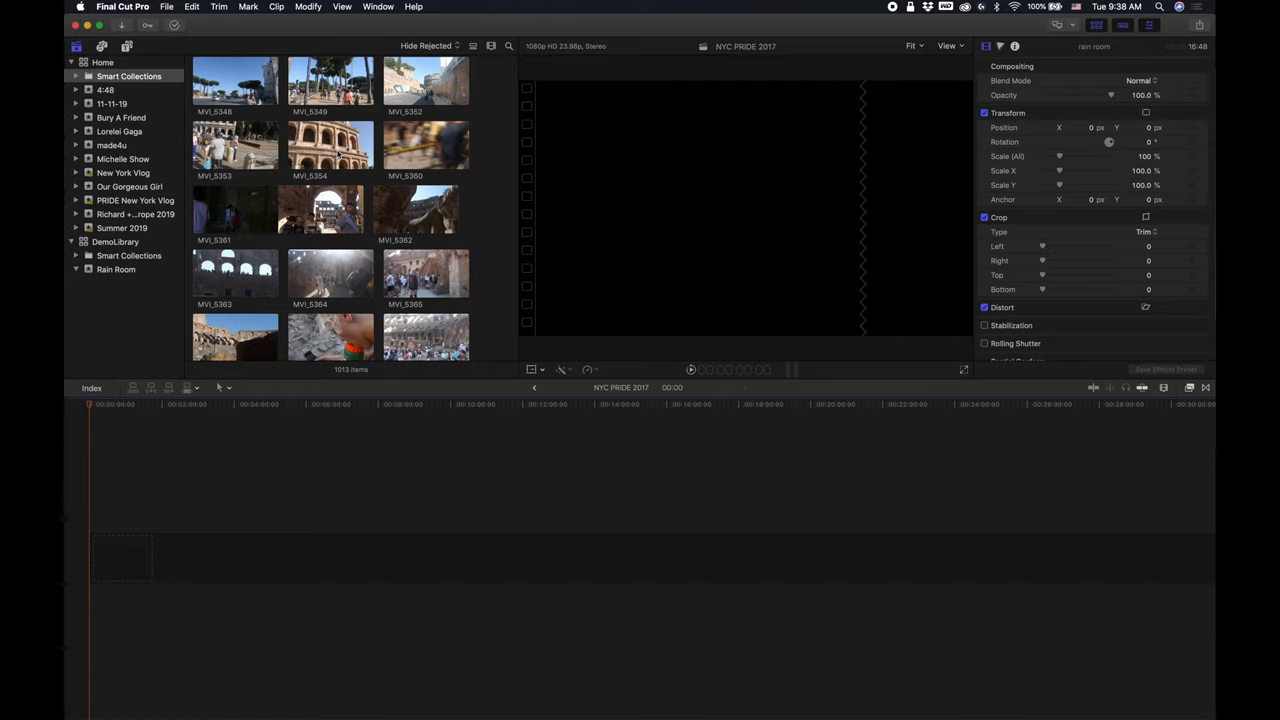
mouse_move(392, 430)
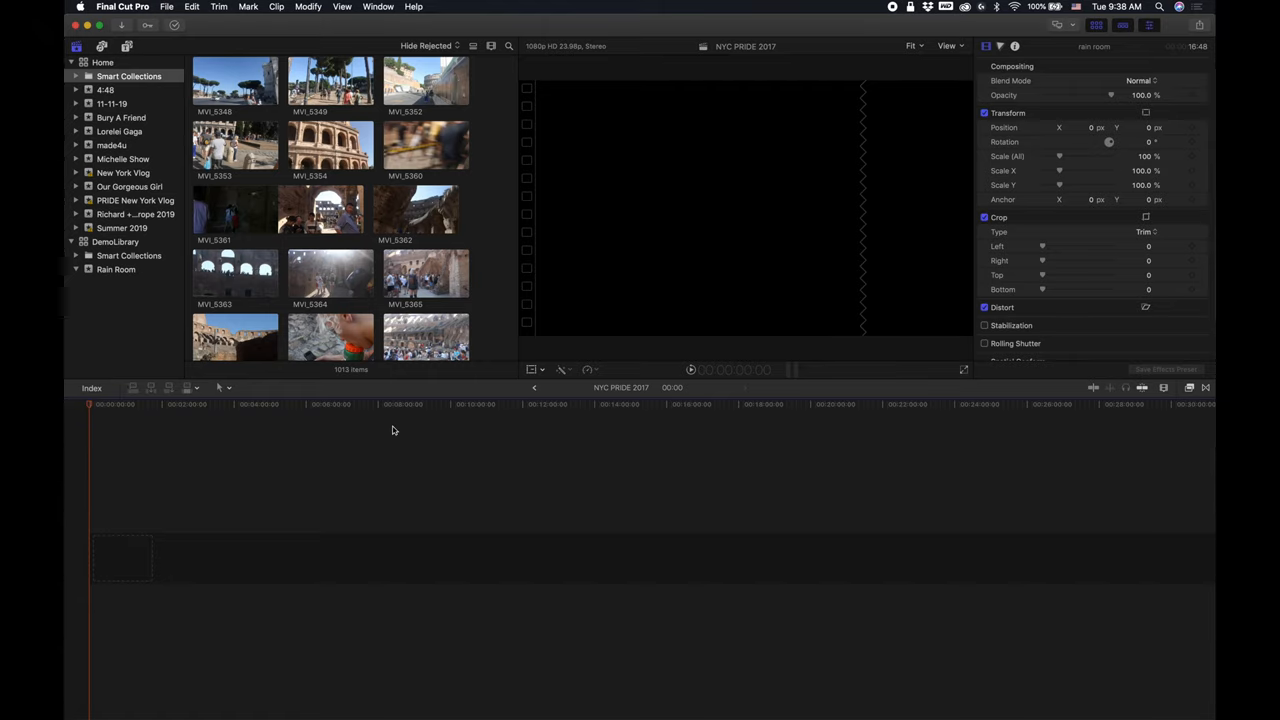
mouse_move(484, 330)
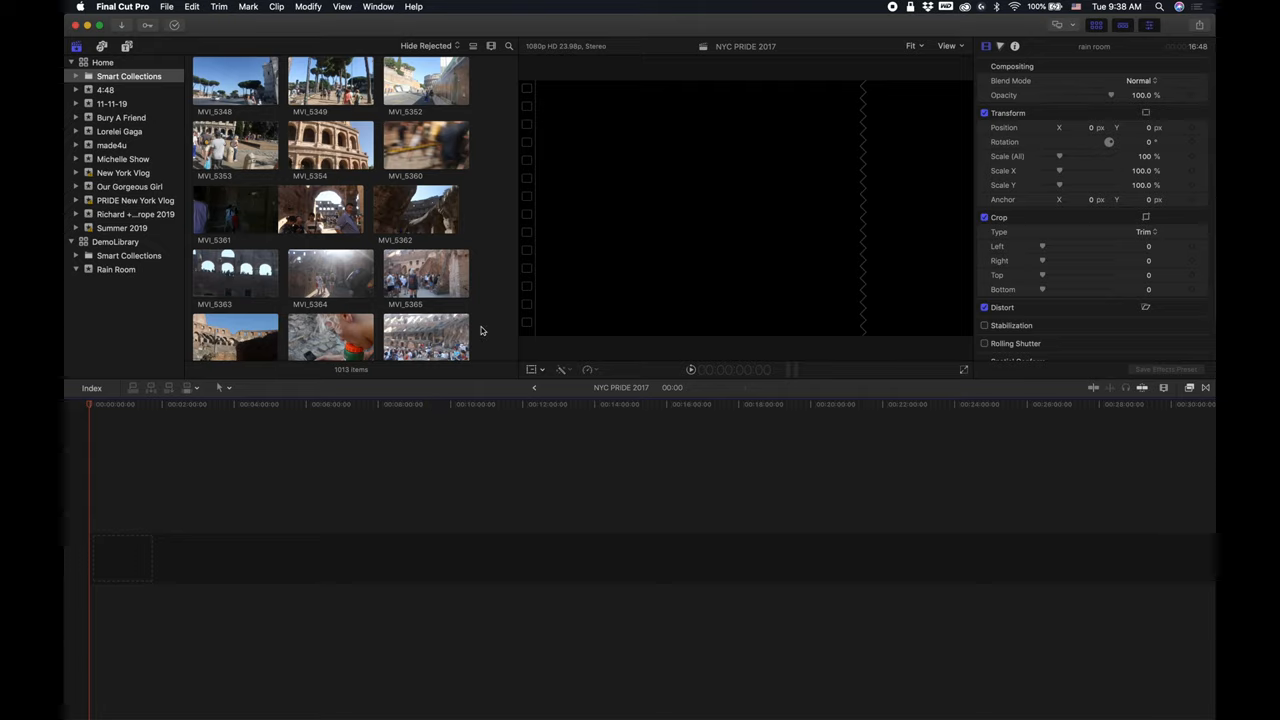